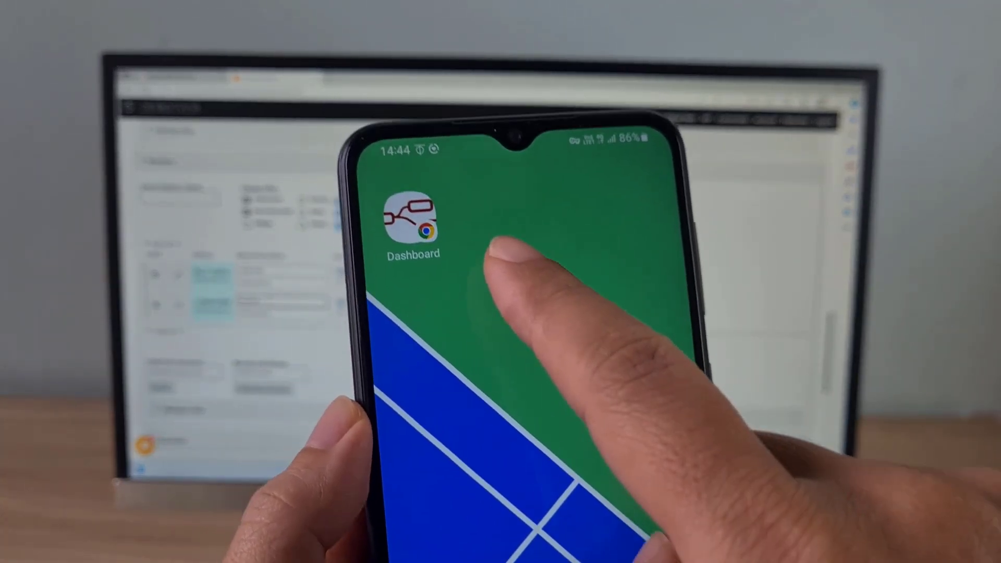
Step: Open nodered.org's Running on Windows guide, copy the version-check command, and launch Command Prompt
click(411, 223)
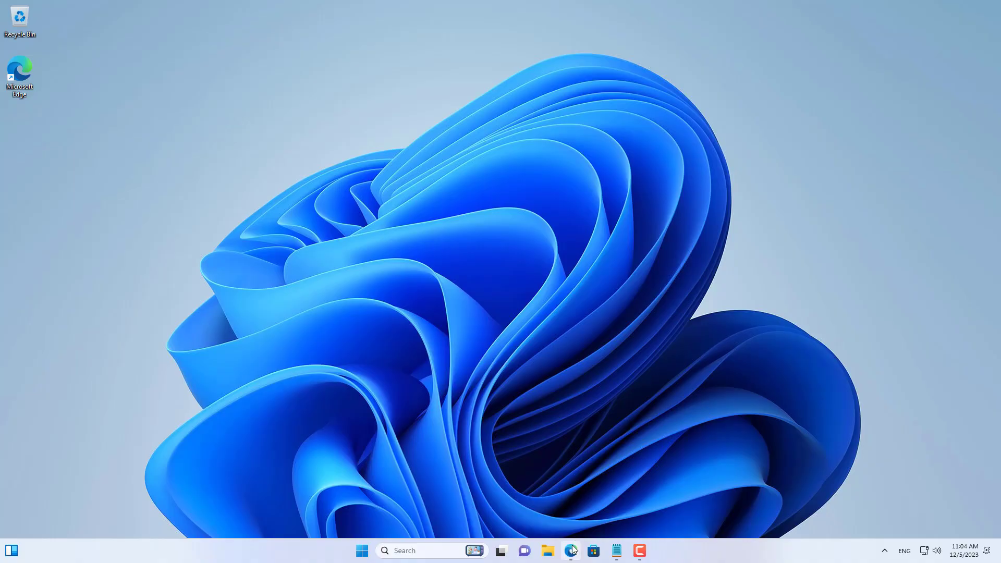
click(573, 549)
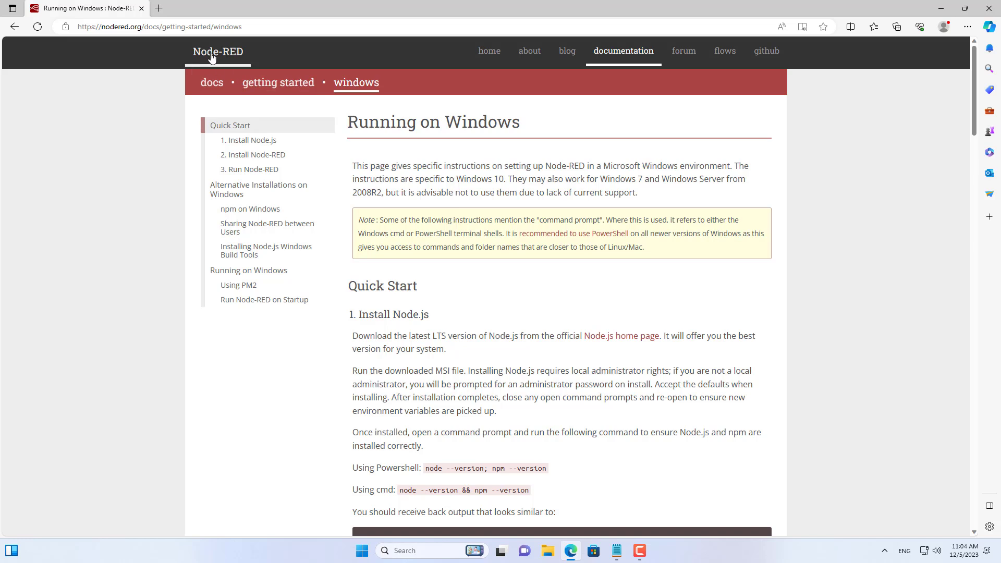
drag(347, 122, 431, 121)
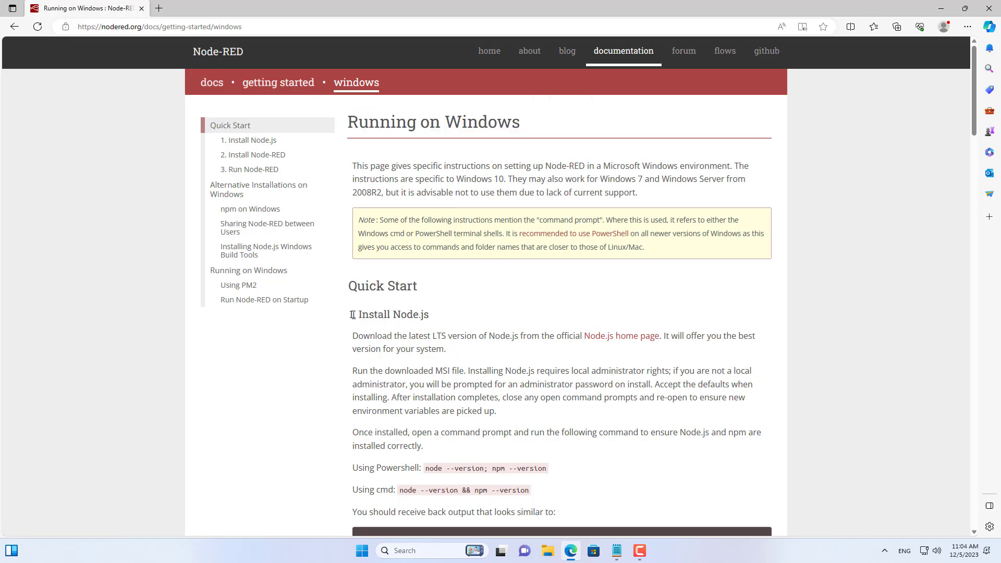
double_click(389, 314)
text(cmd)
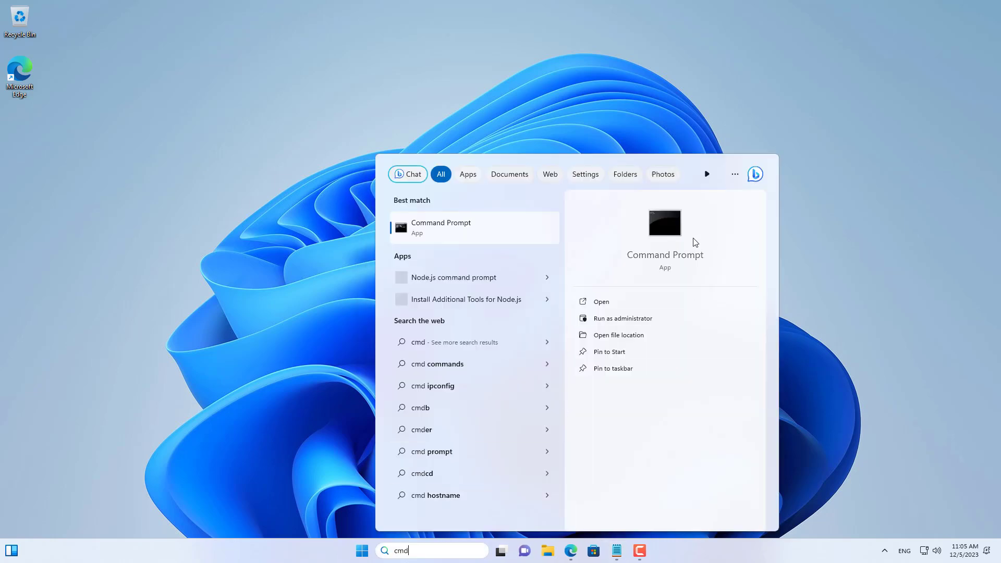
click(440, 228)
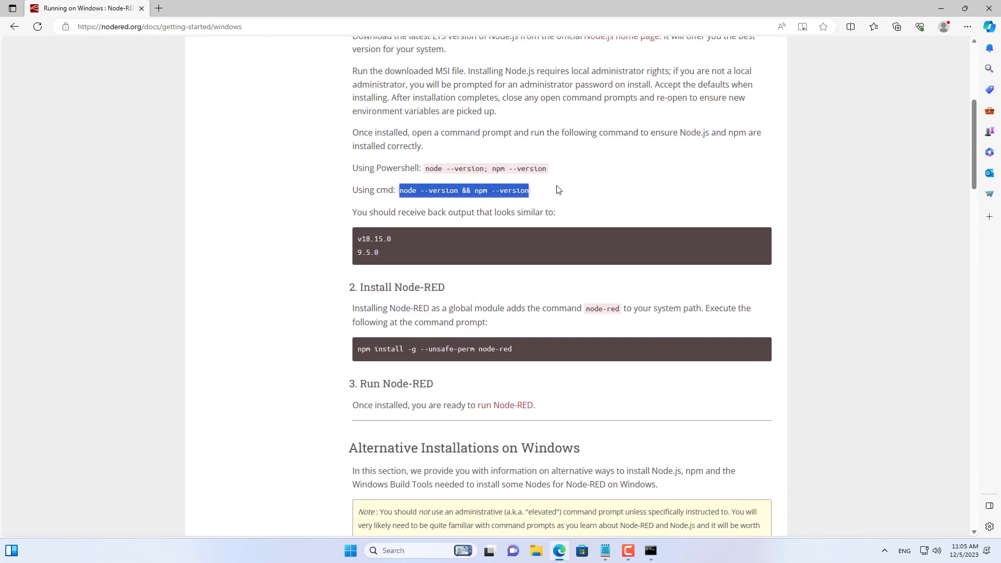
mouse_move(363, 292)
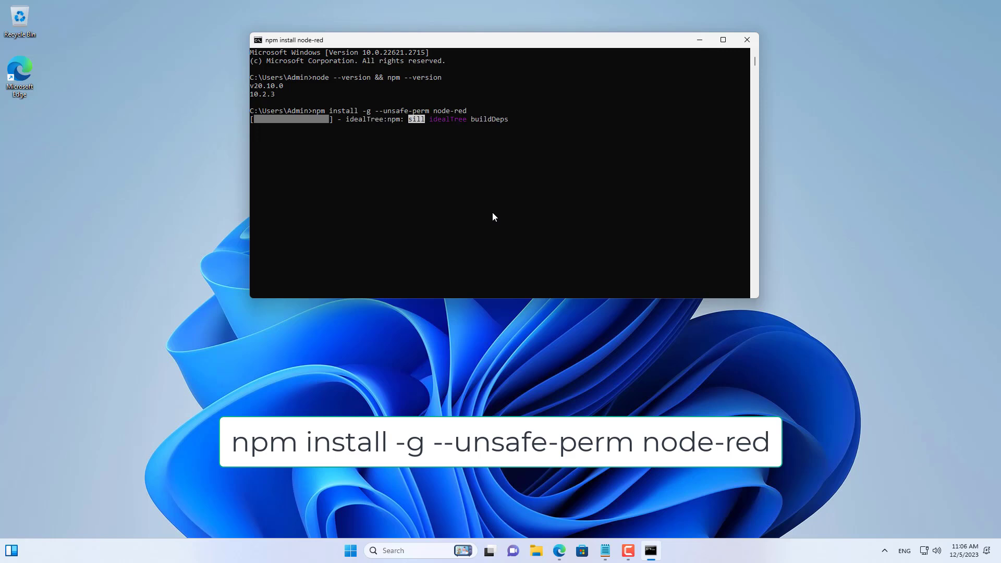
Step: Start the node-red server, allow Node.js through the firewall, and select the 127.0.0.1:1880 address
text(node-red)
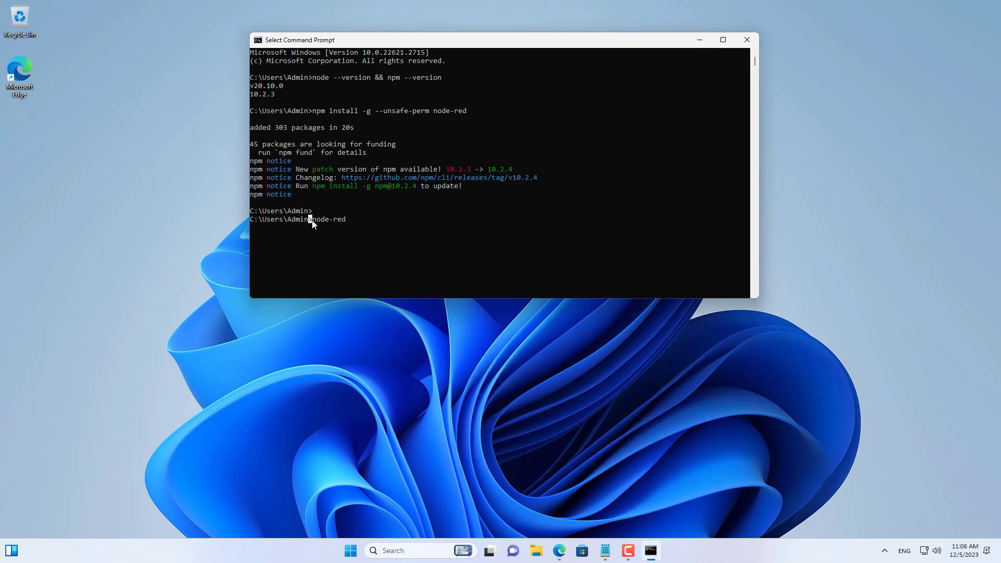
key(Enter)
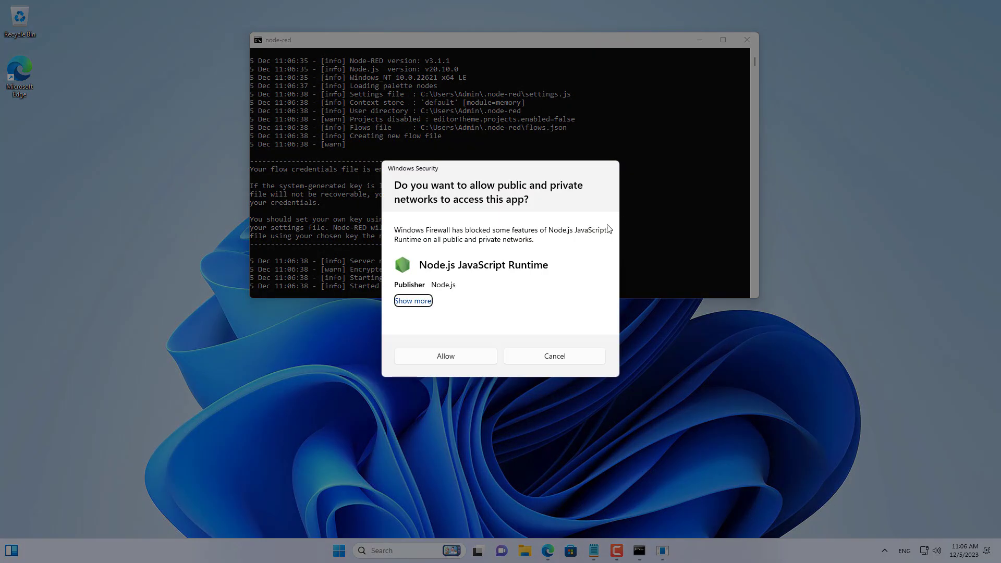
click(445, 356)
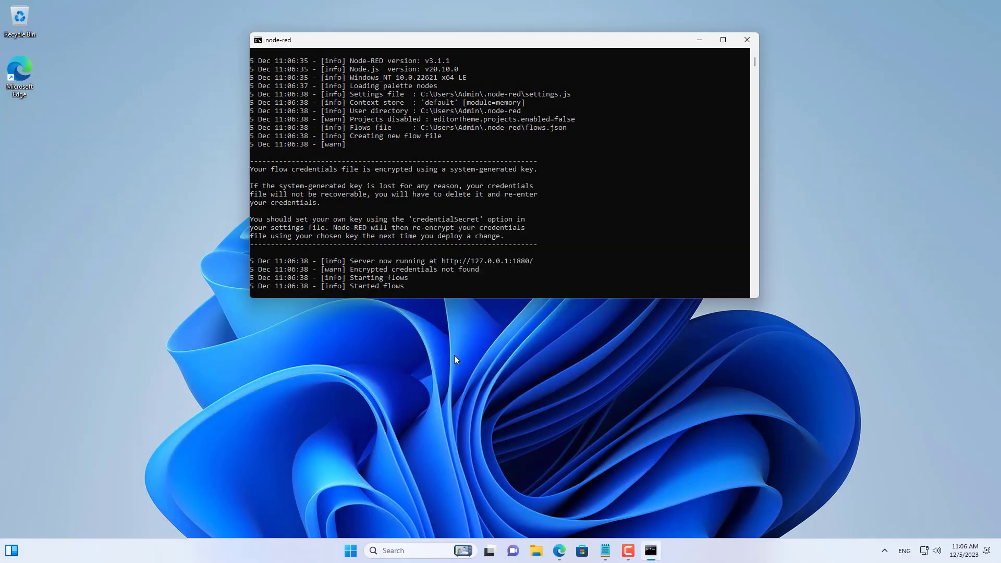
double_click(488, 261)
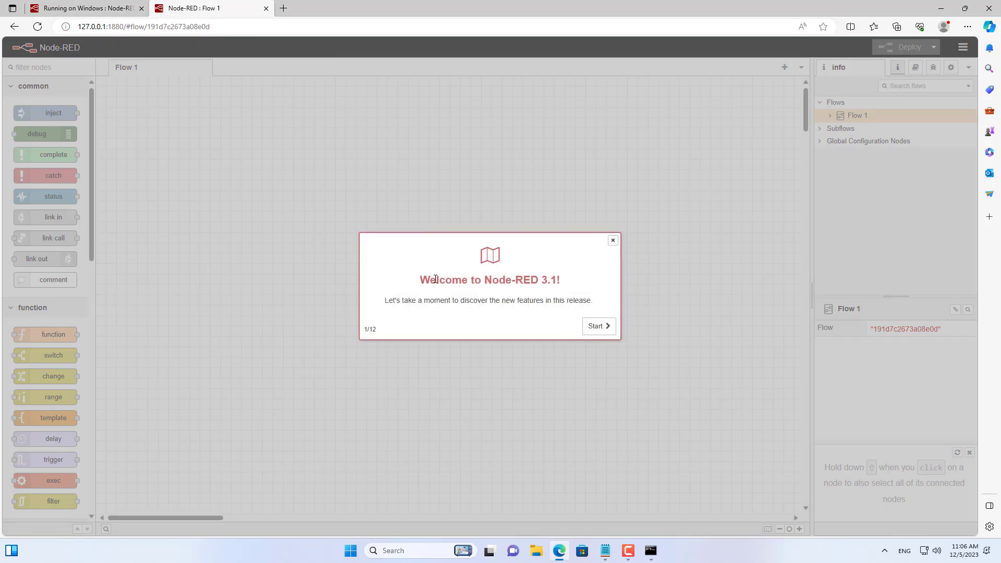
Step: Dismiss the welcome tour and install node-red-node-ping from the palette manager
click(613, 240)
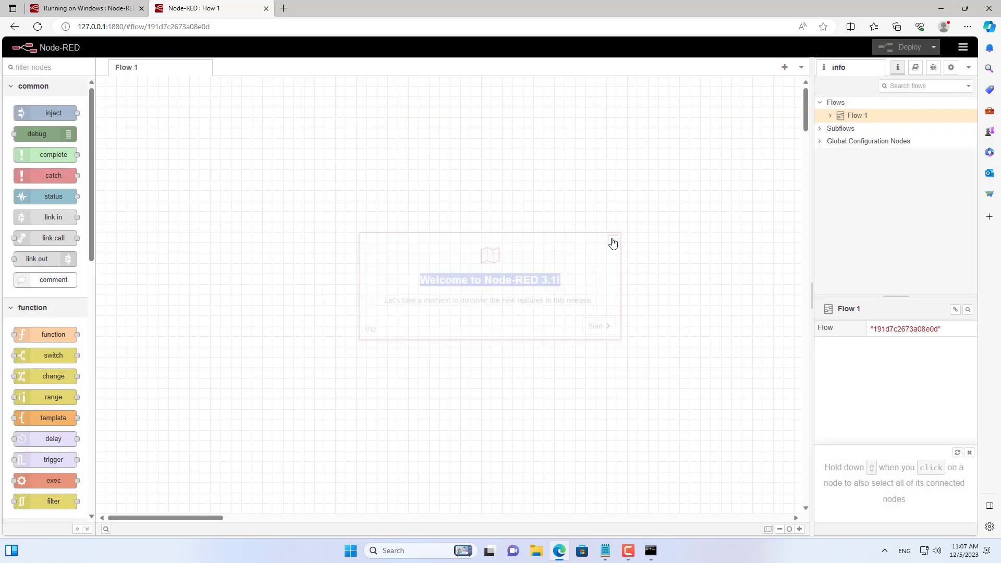
click(963, 47)
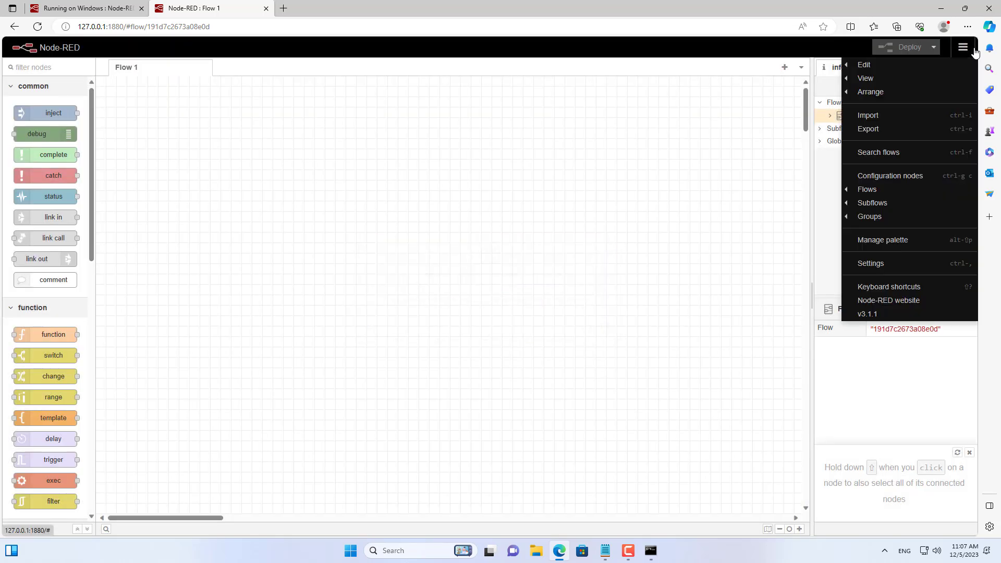
mouse_move(893, 245)
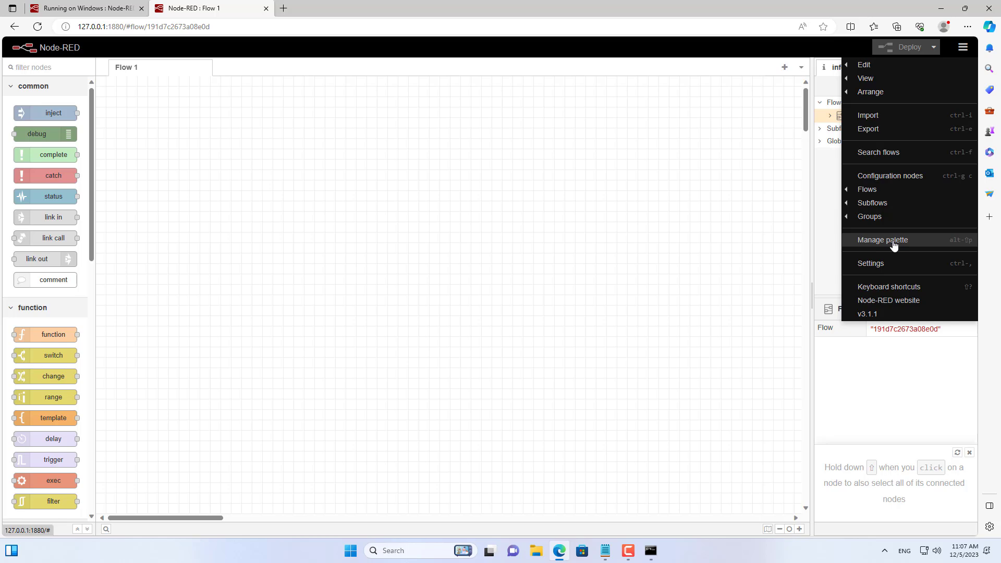
click(883, 240)
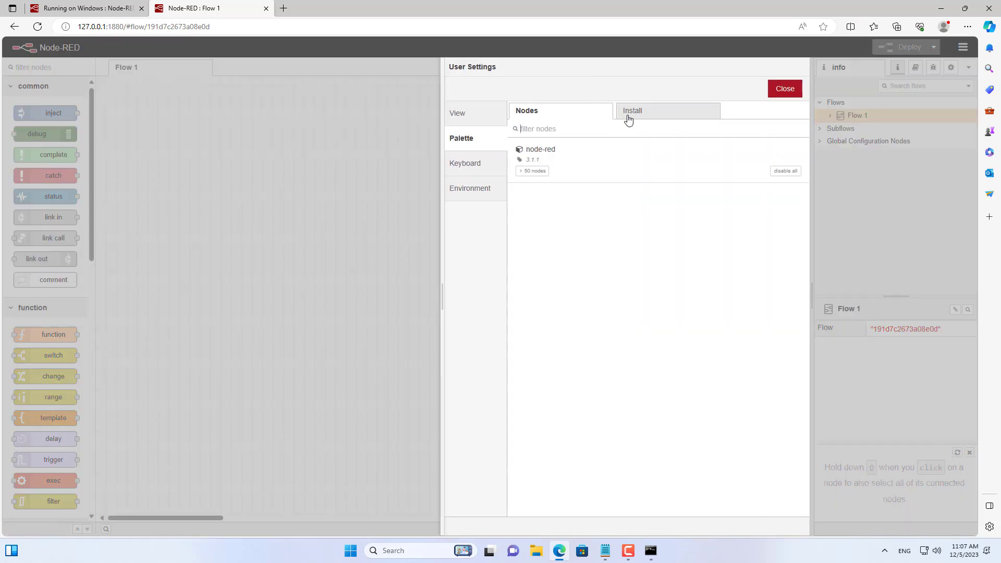
click(632, 111)
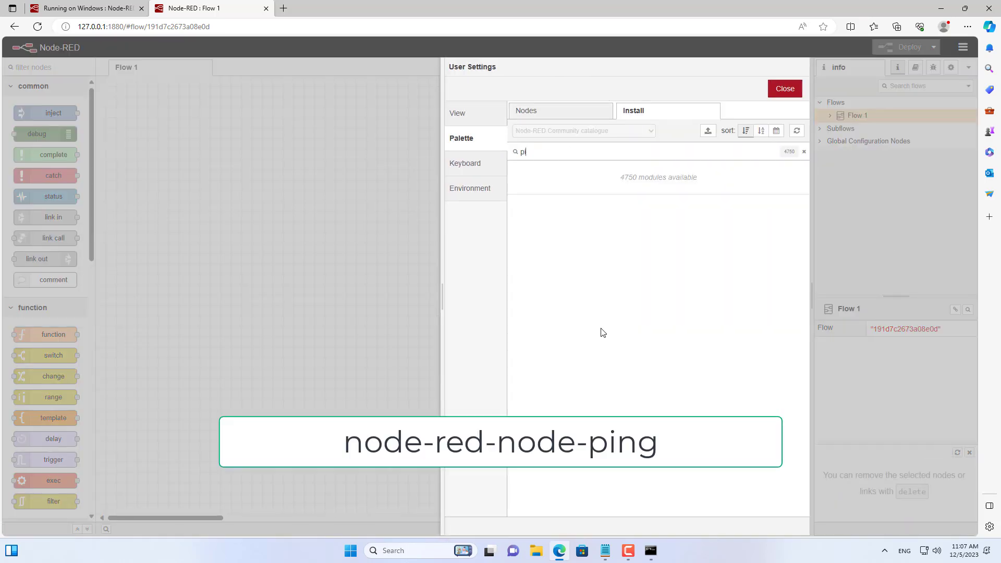
text(ing)
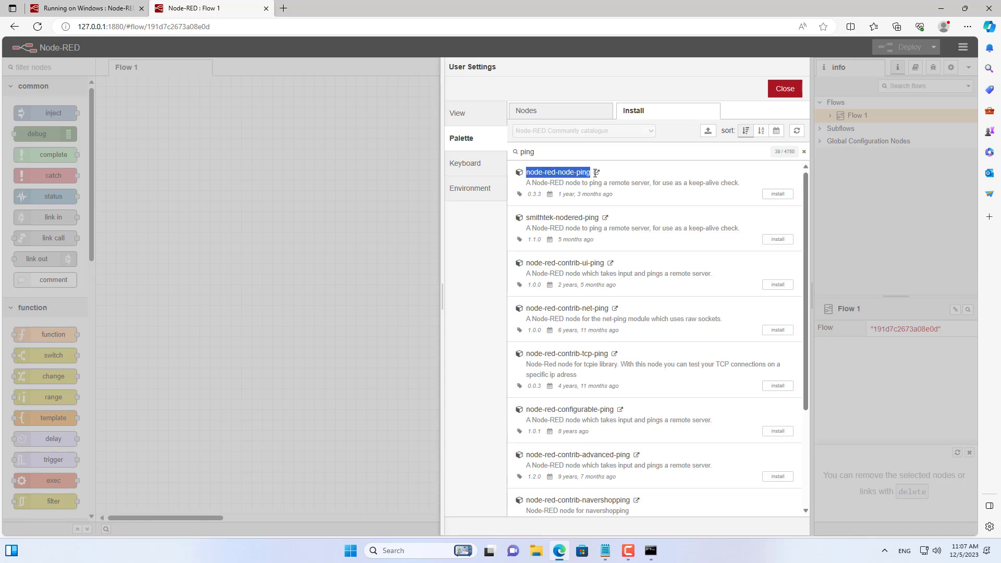
click(777, 194)
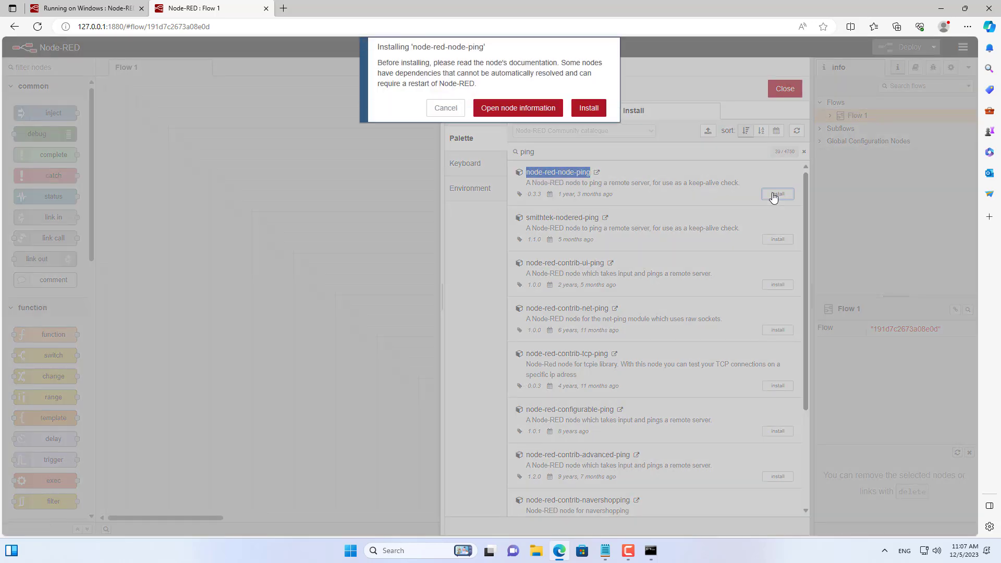
click(589, 108)
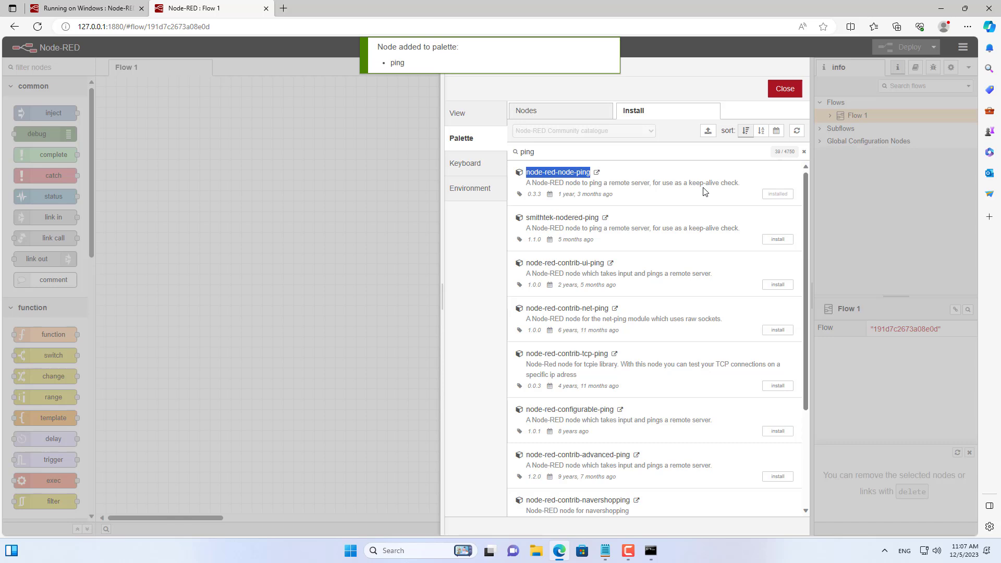
Step: Install node-red-dashboard and node-red-contrib-ui-led, then close the palette manager
text(dashbo)
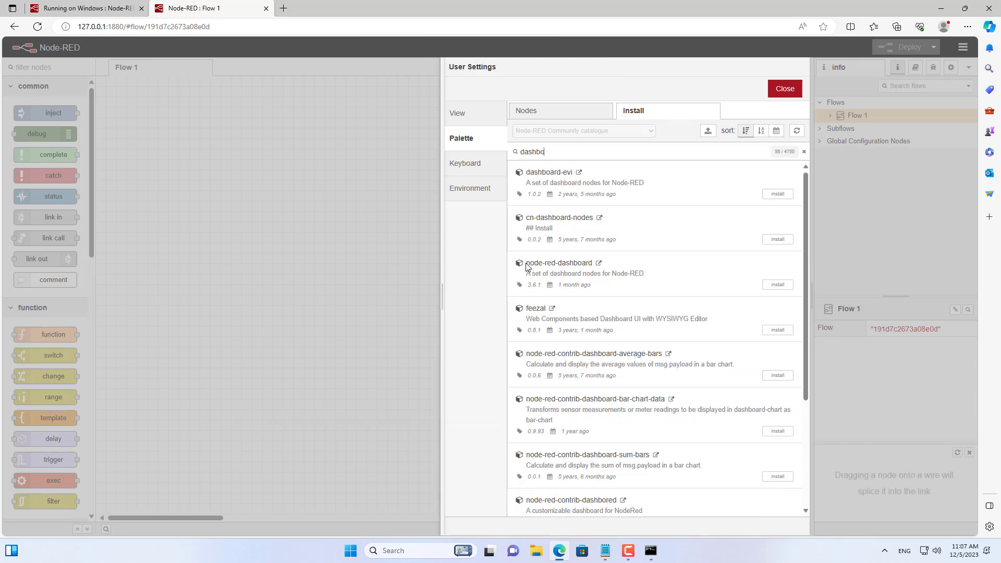
double_click(559, 263)
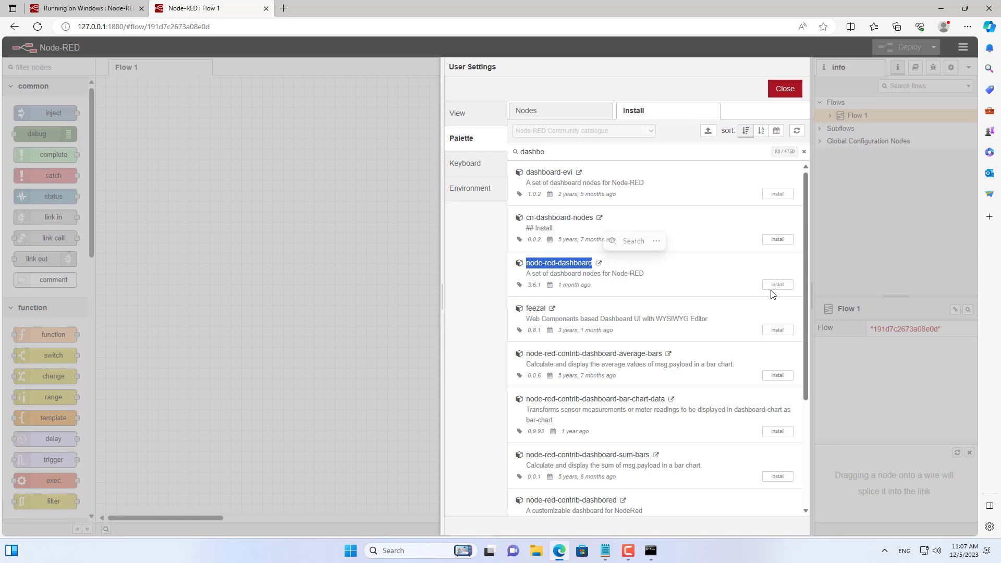
click(777, 284)
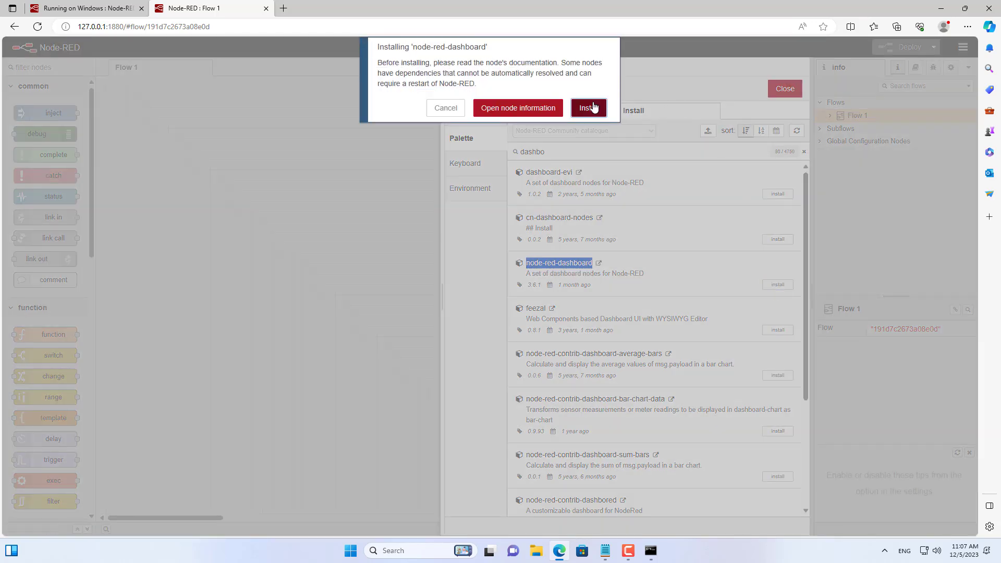
click(589, 108)
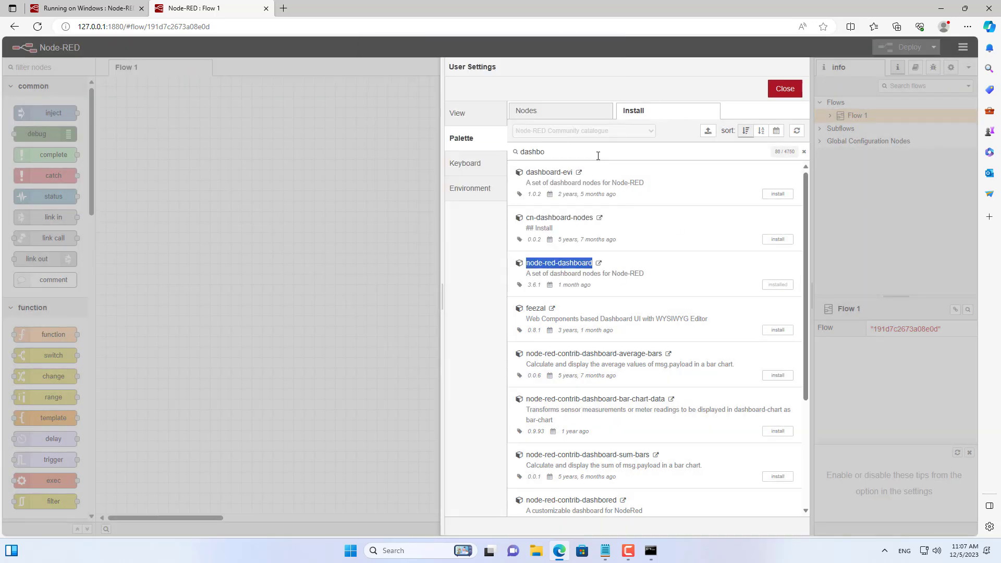
text(ui-le)
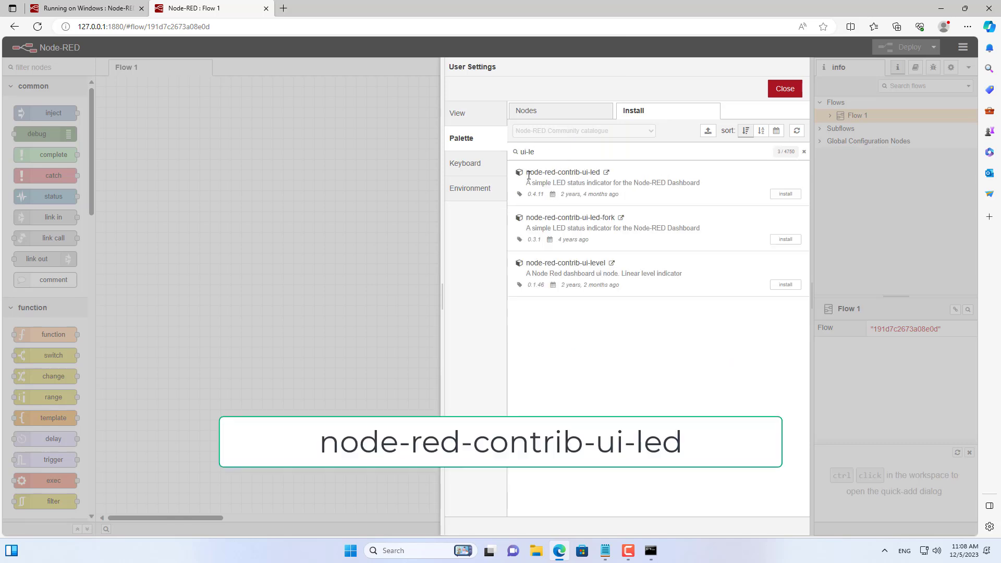
double_click(564, 172)
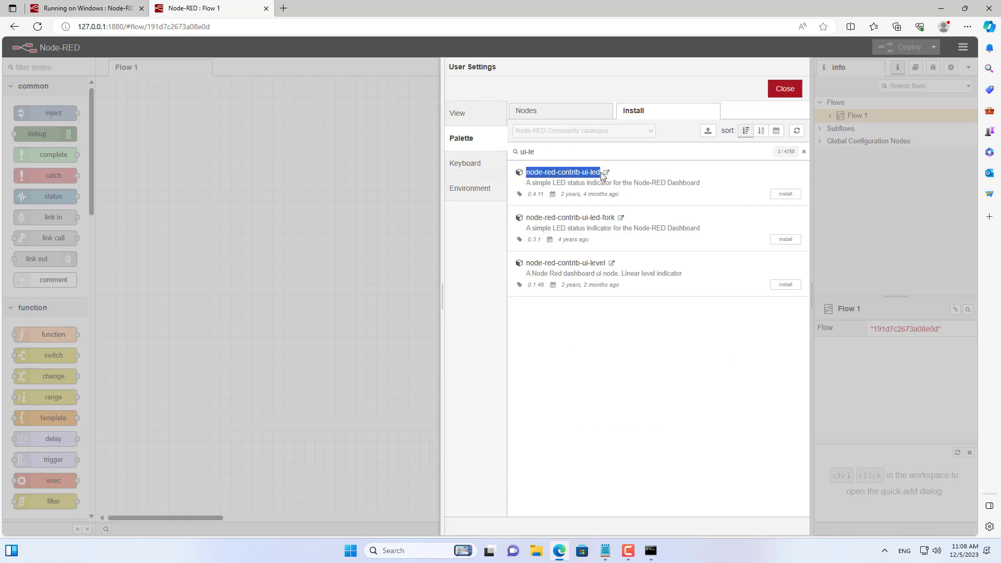
click(786, 193)
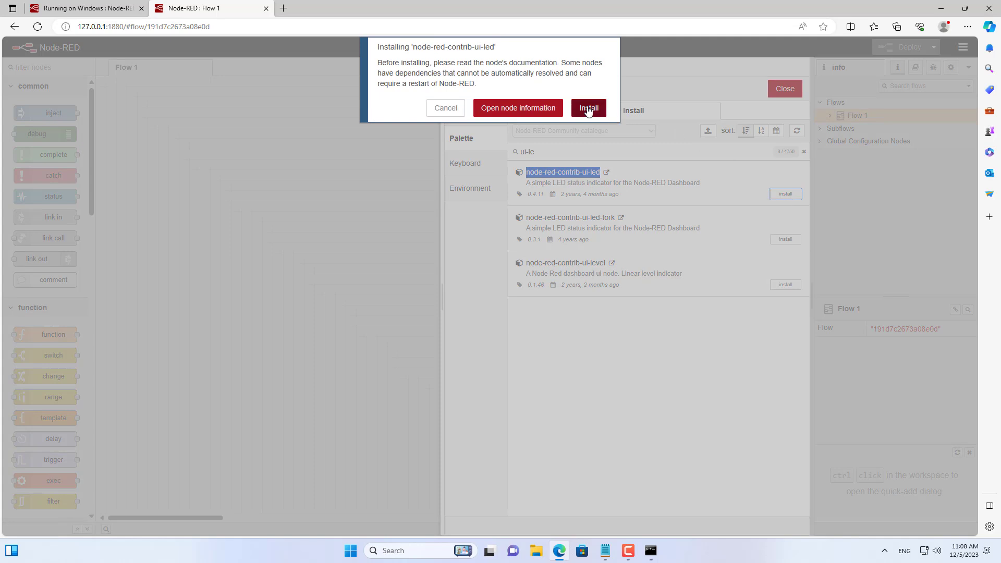
click(589, 108)
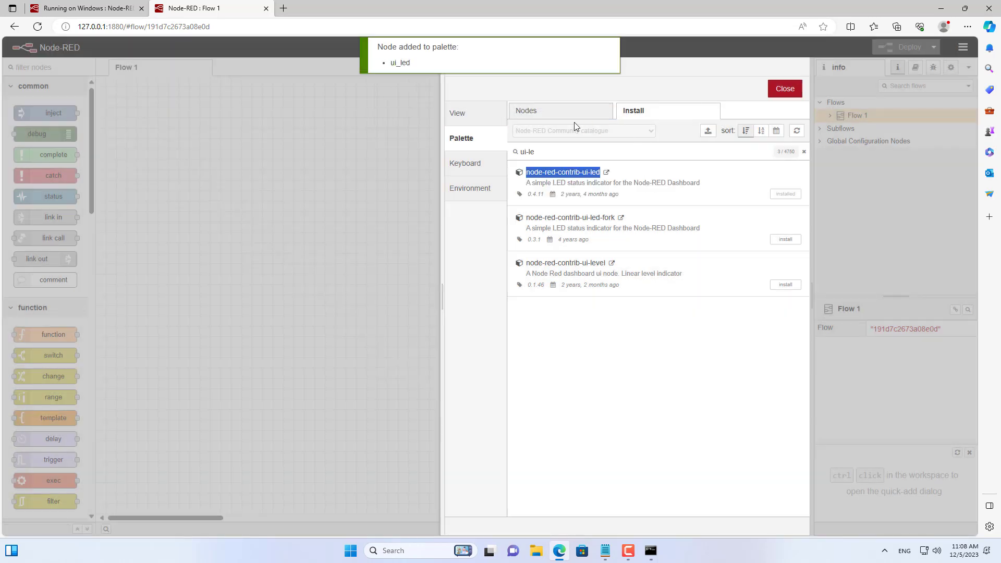
click(526, 110)
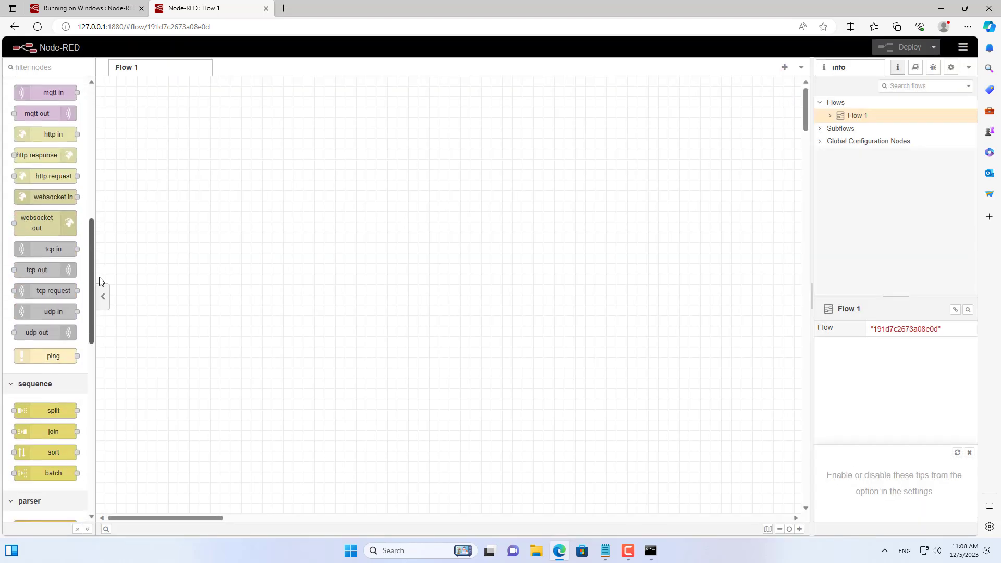
Step: Add a ping node named Router targeting 192.168.1.1 beside the function node
drag(53, 356, 191, 122)
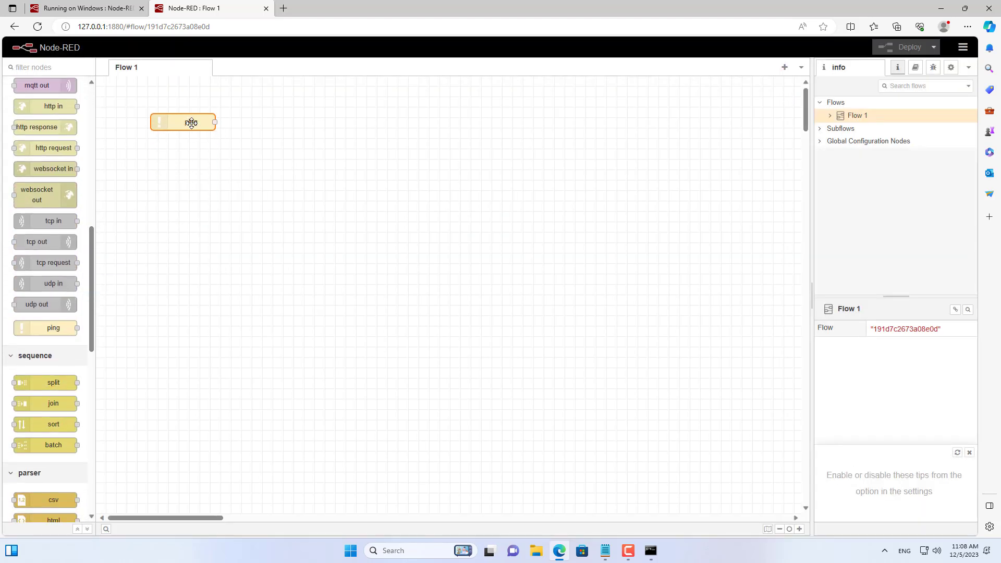
drag(190, 122, 166, 118)
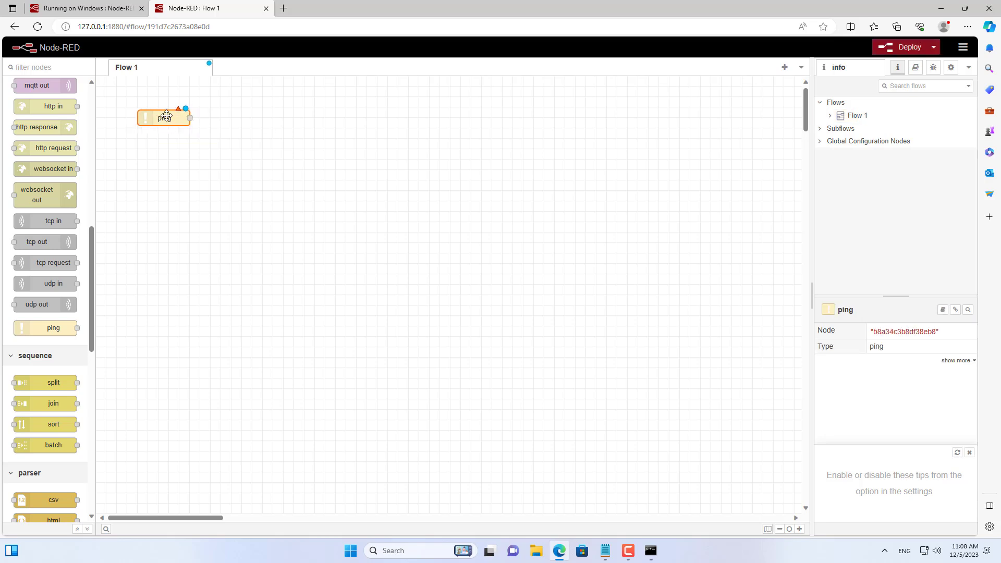
double_click(165, 118)
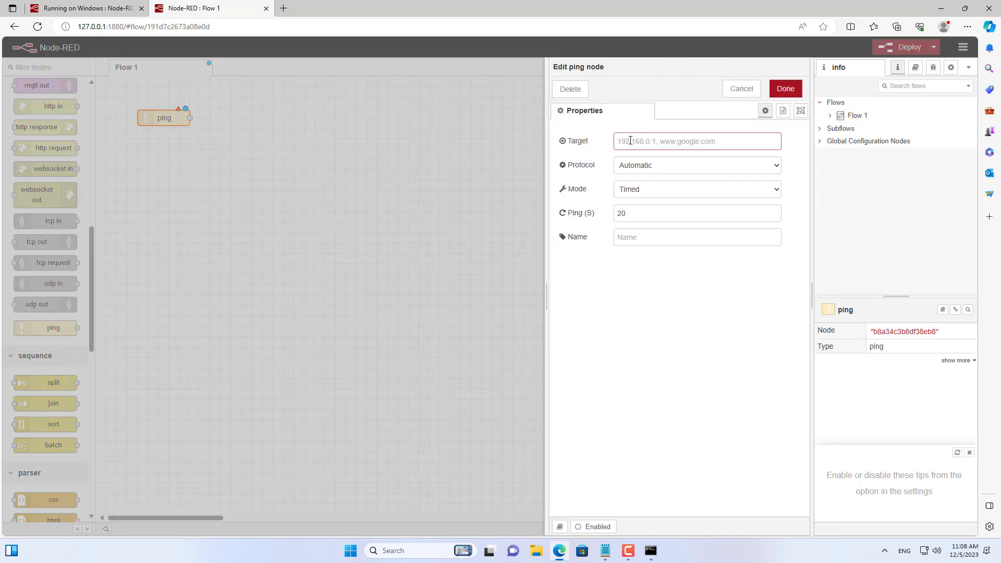
text(192.168.1.1)
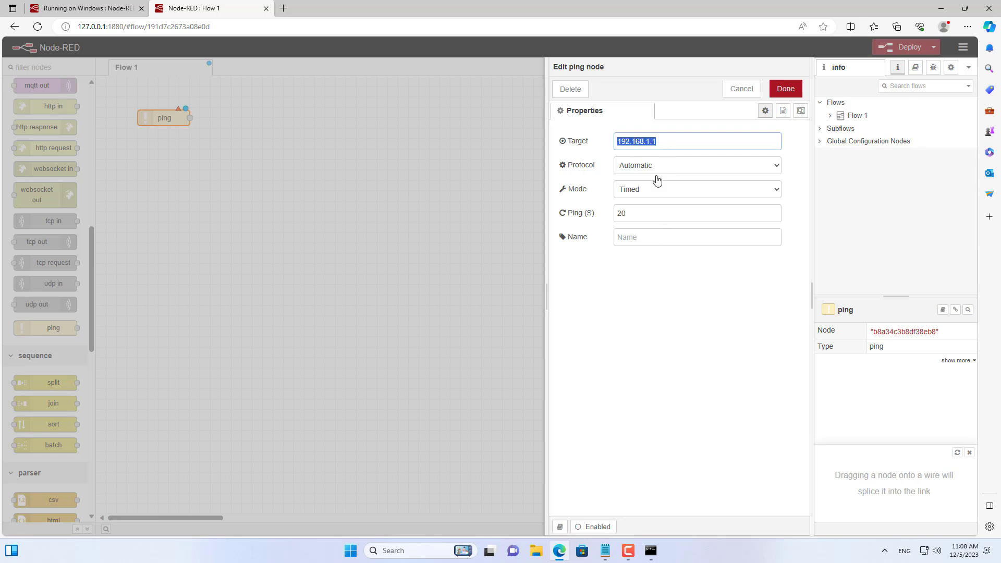
text(Router)
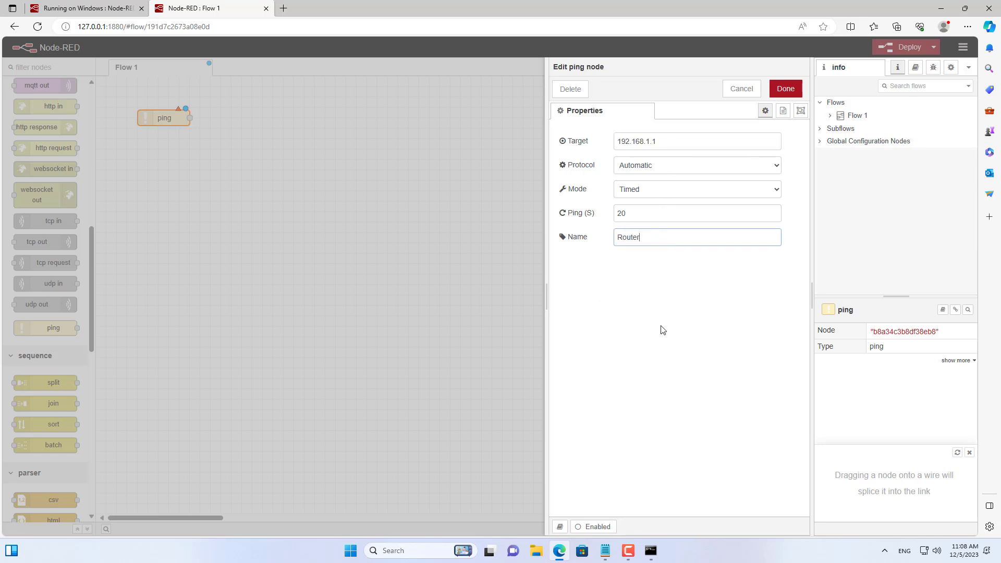
click(786, 89)
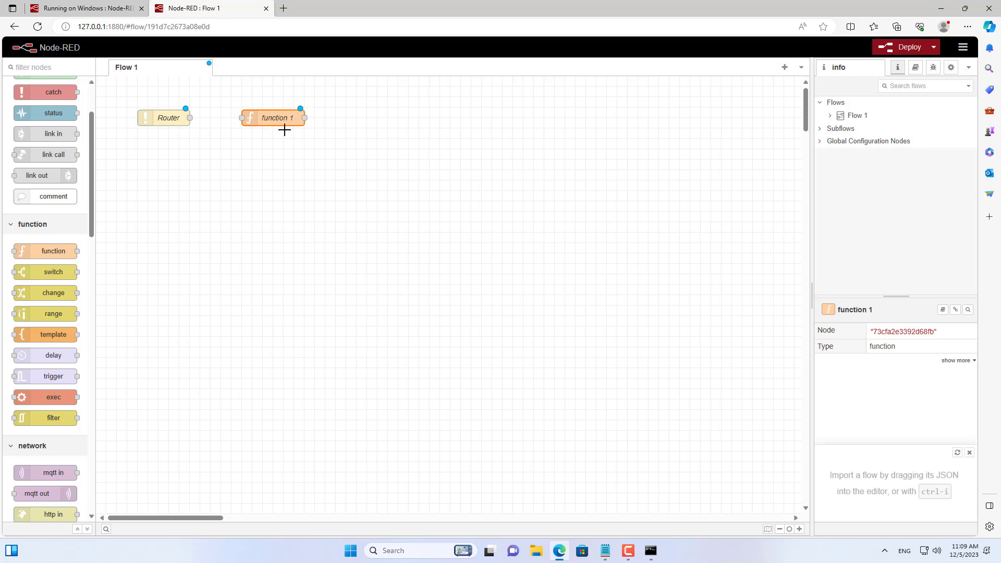
double_click(276, 117)
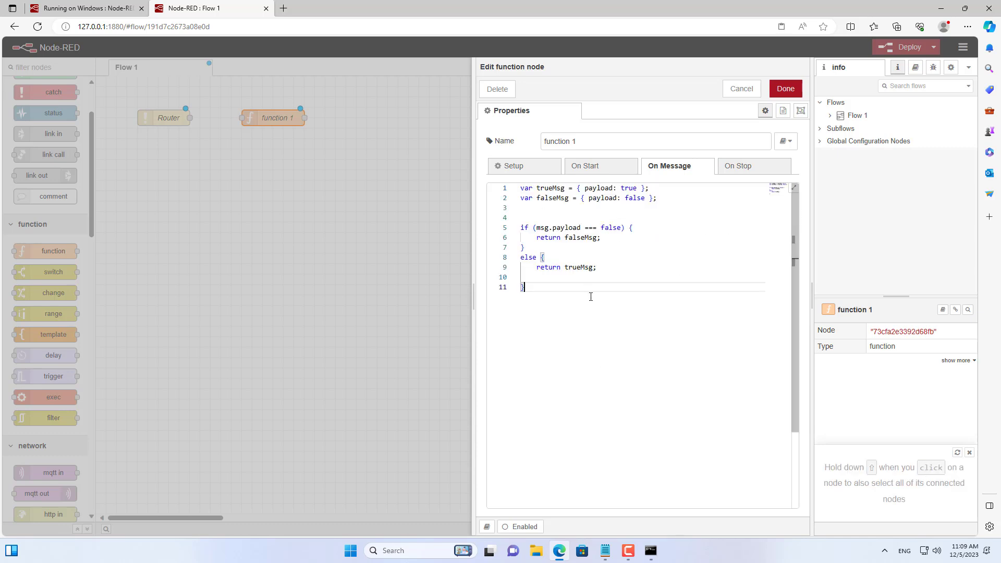
Step: Save the true/false function code and wire Router's output into function 1
key(Ctrl+a)
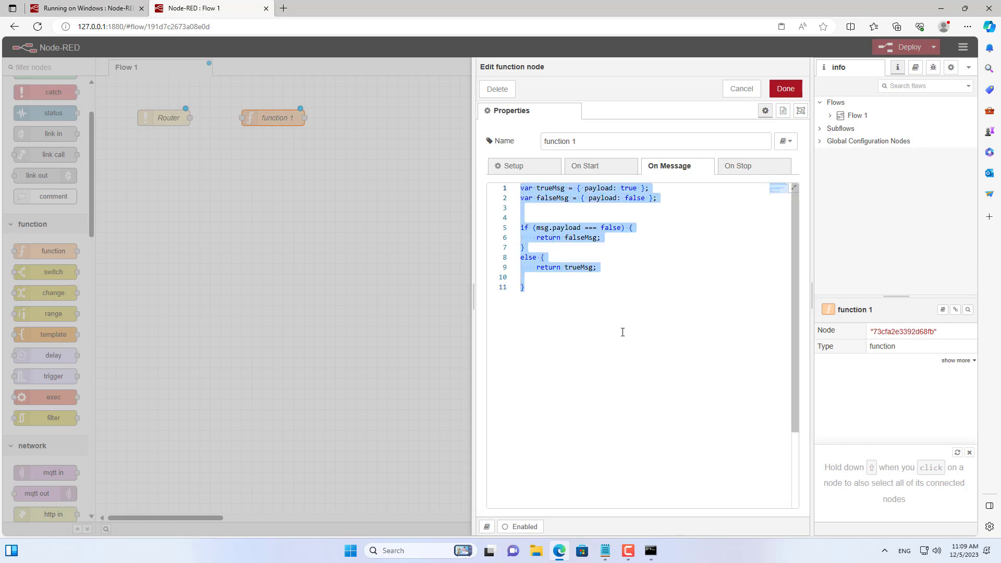
mouse_move(689, 217)
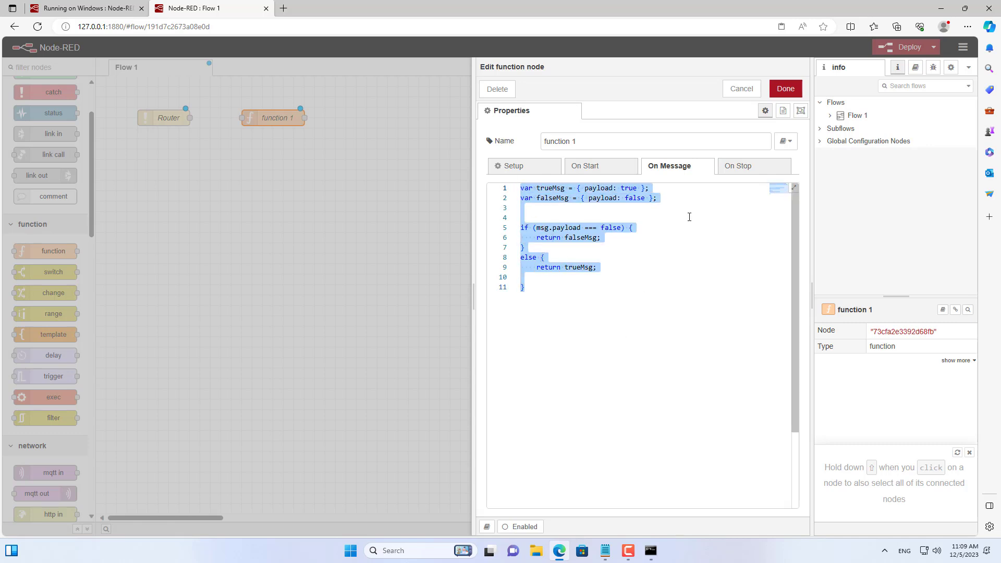
click(785, 89)
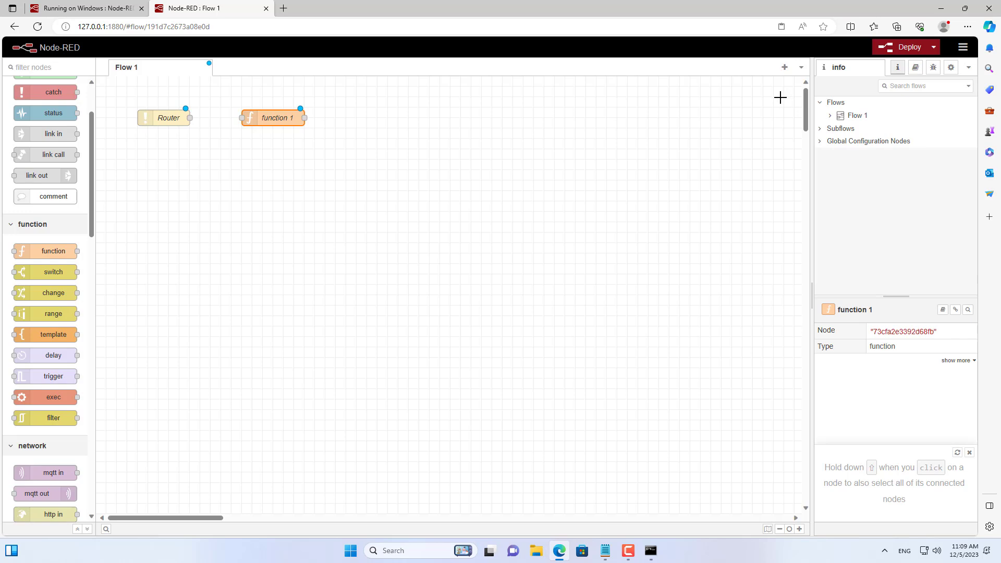
drag(190, 117, 244, 118)
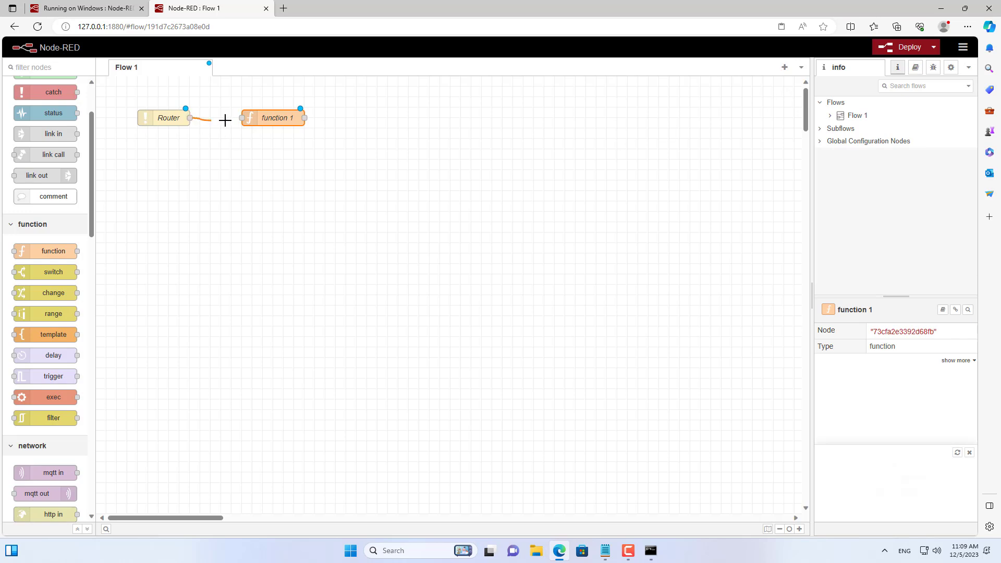
drag(189, 118, 246, 118)
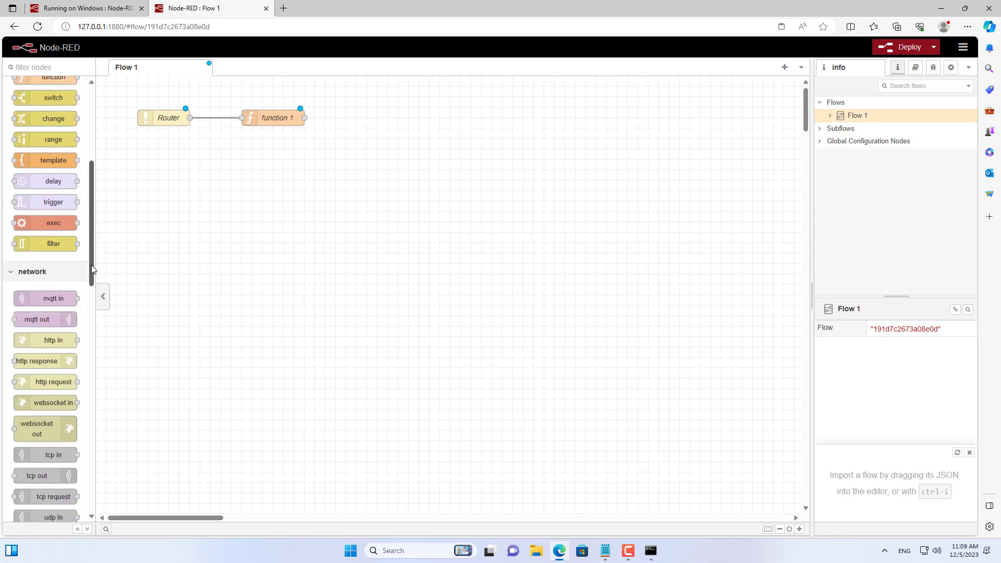
Step: Add an LED node right of function 1, labelled 'Router 192.168.1.1', named Router, glow off
scroll(down, 3)
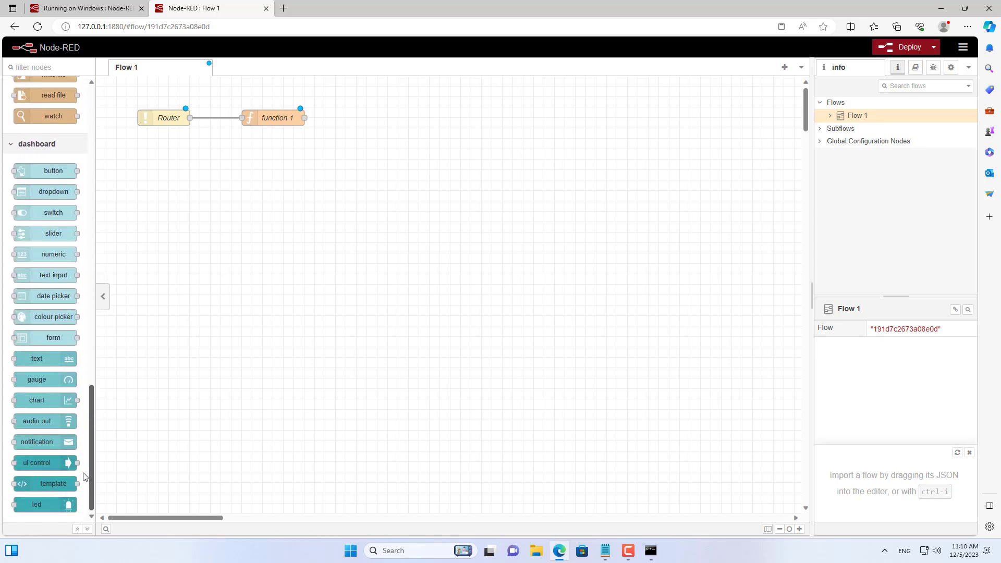
drag(37, 504, 370, 196)
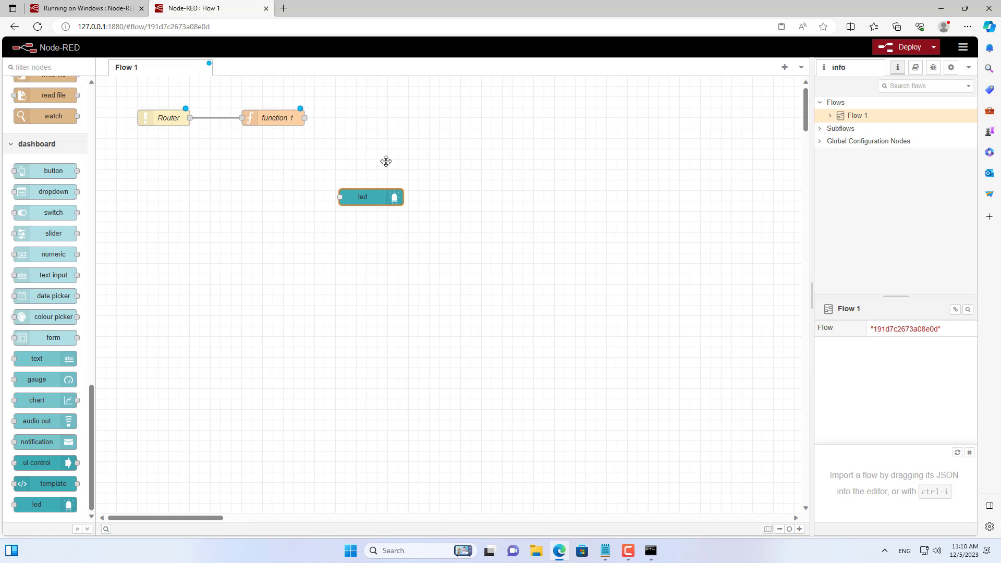
drag(371, 196, 403, 117)
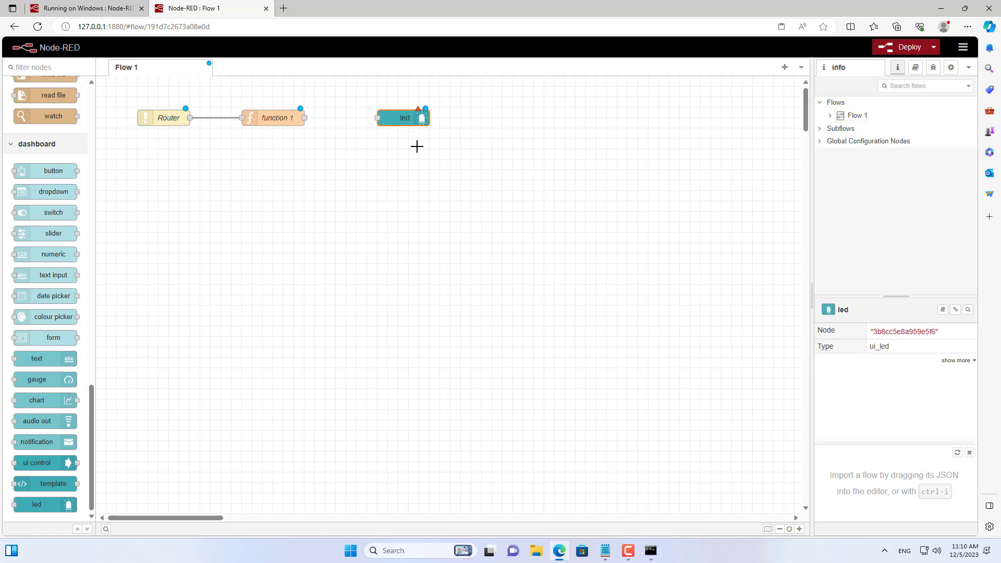
double_click(402, 117)
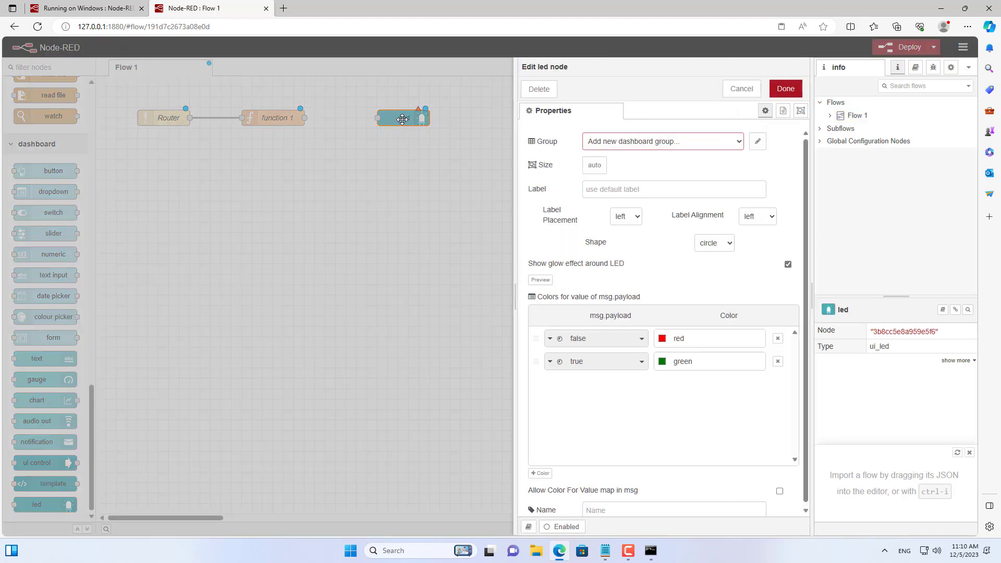
click(674, 189)
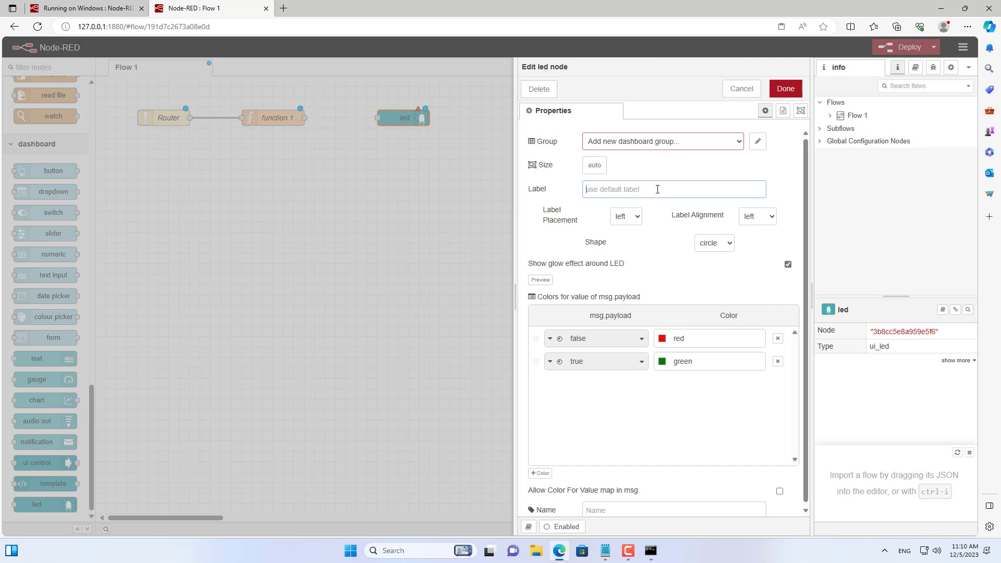
text(Router 192.168.1.1)
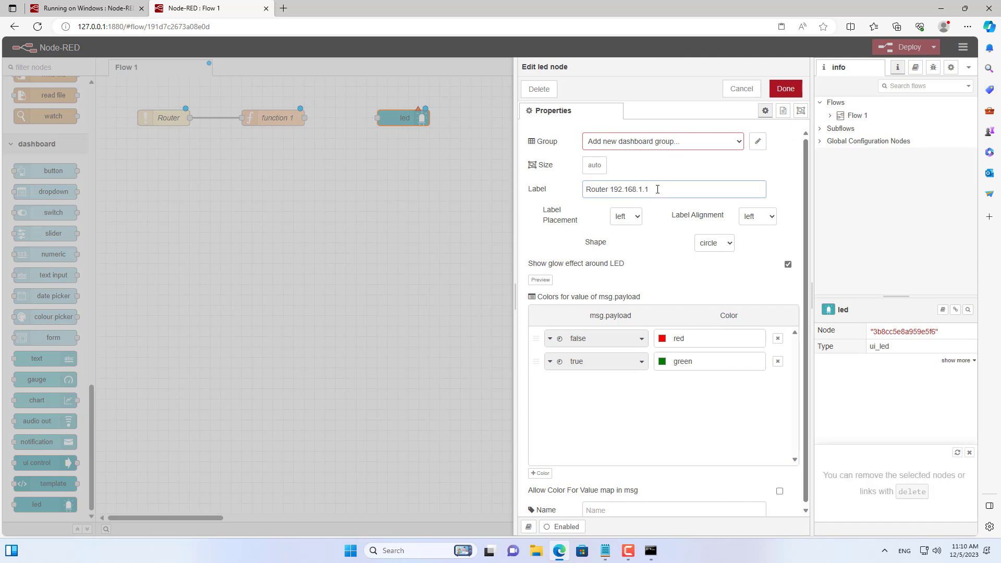
click(787, 265)
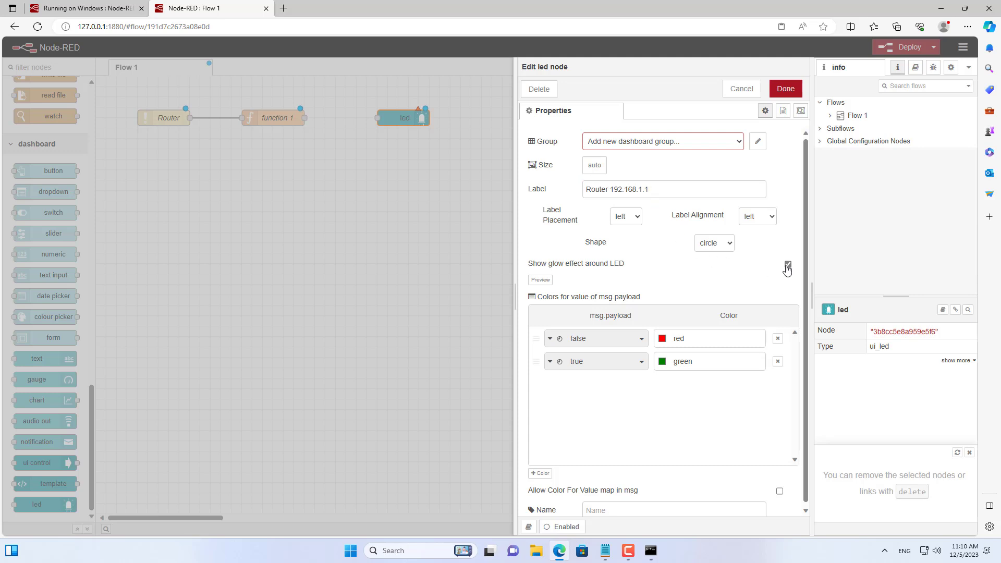
click(788, 264)
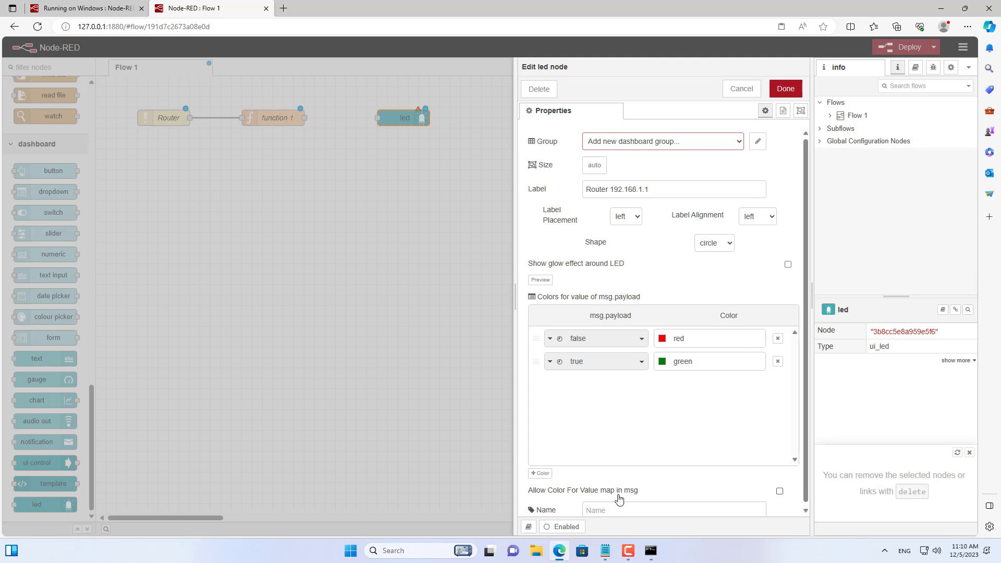
text(Router)
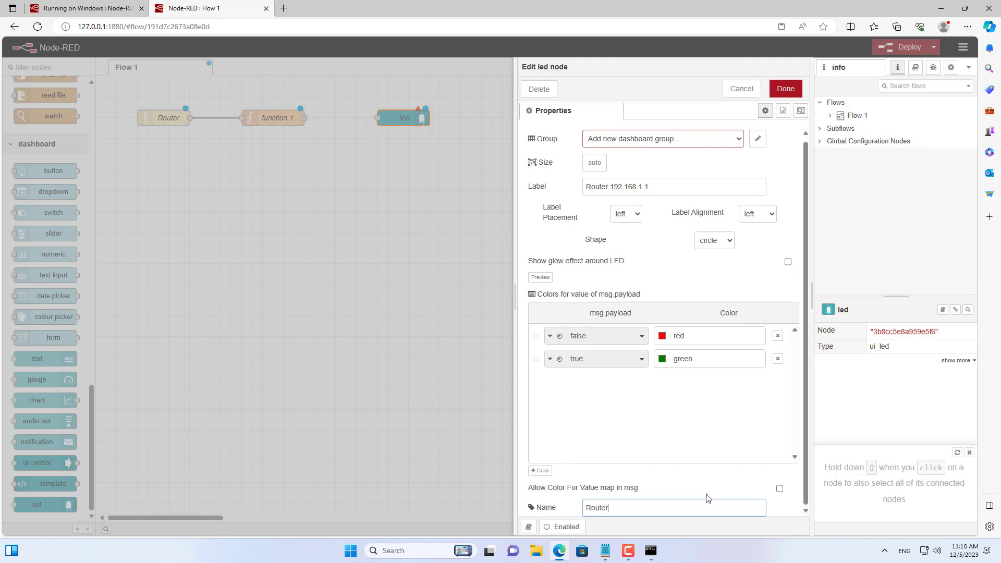
mouse_move(598, 145)
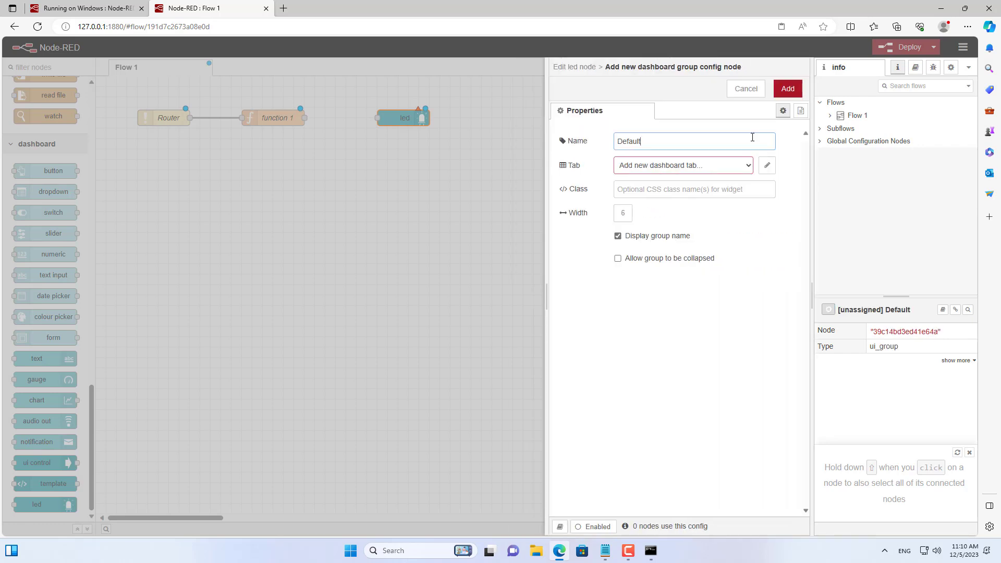
Step: Create the 'IP List' dashboard group on a new 'IP Monitoring' tab for the LED
text(IP List)
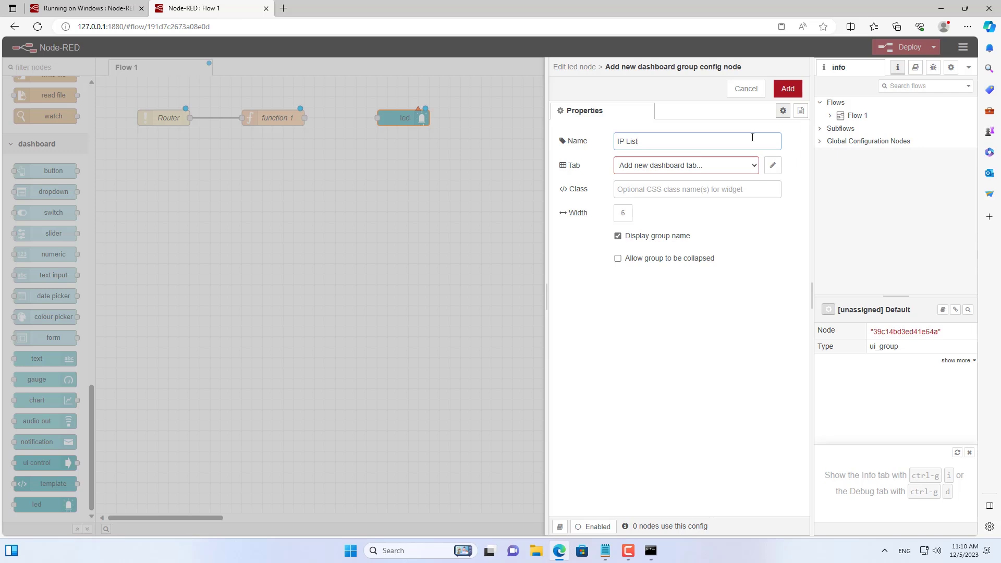
click(773, 165)
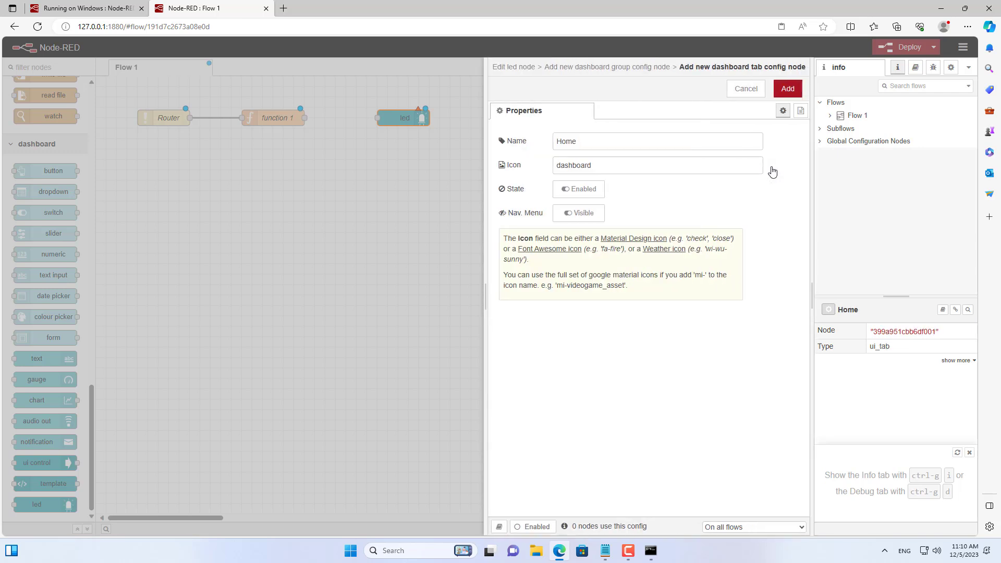
double_click(567, 141)
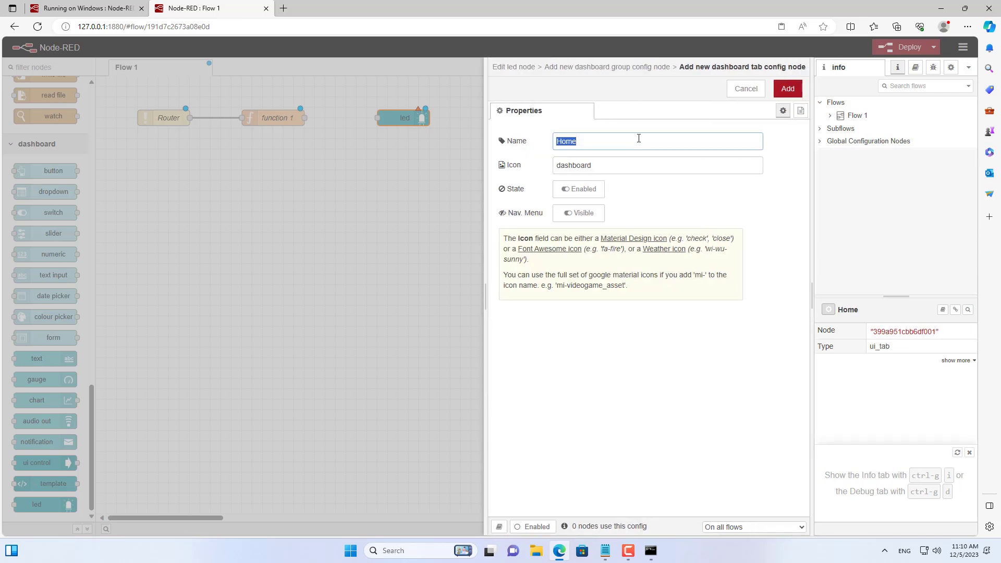
text(IP Monitoring)
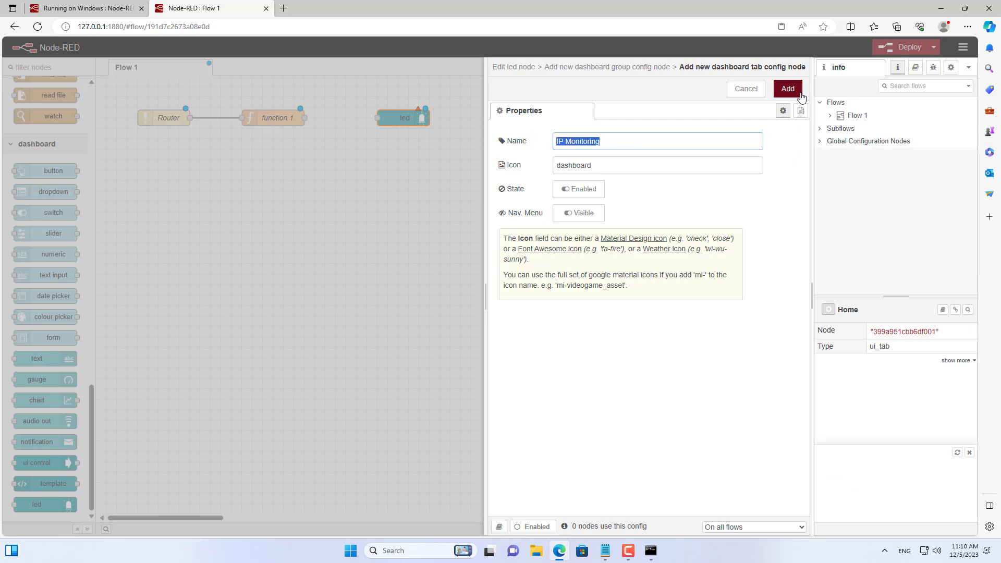
click(788, 88)
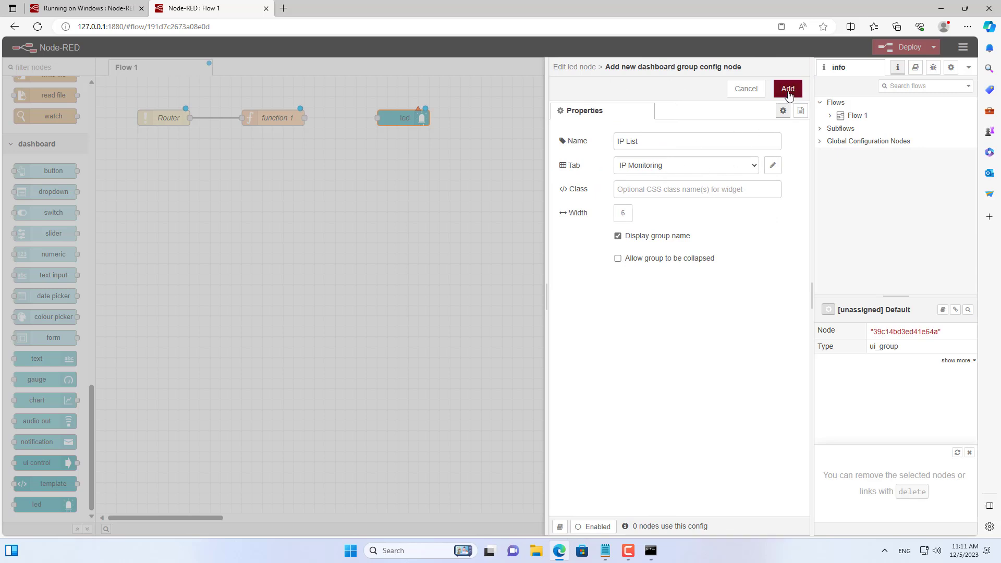
click(787, 89)
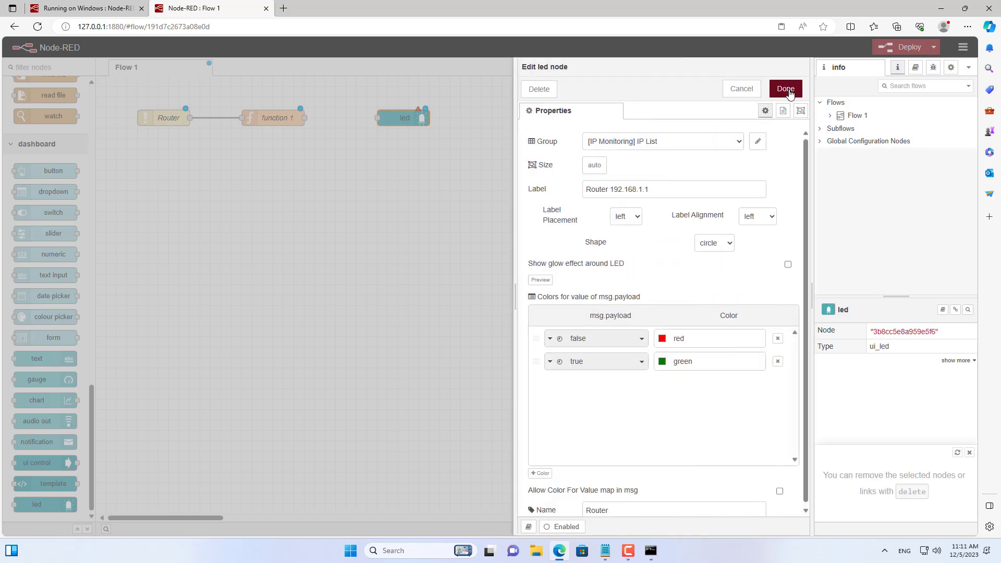
mouse_move(627, 168)
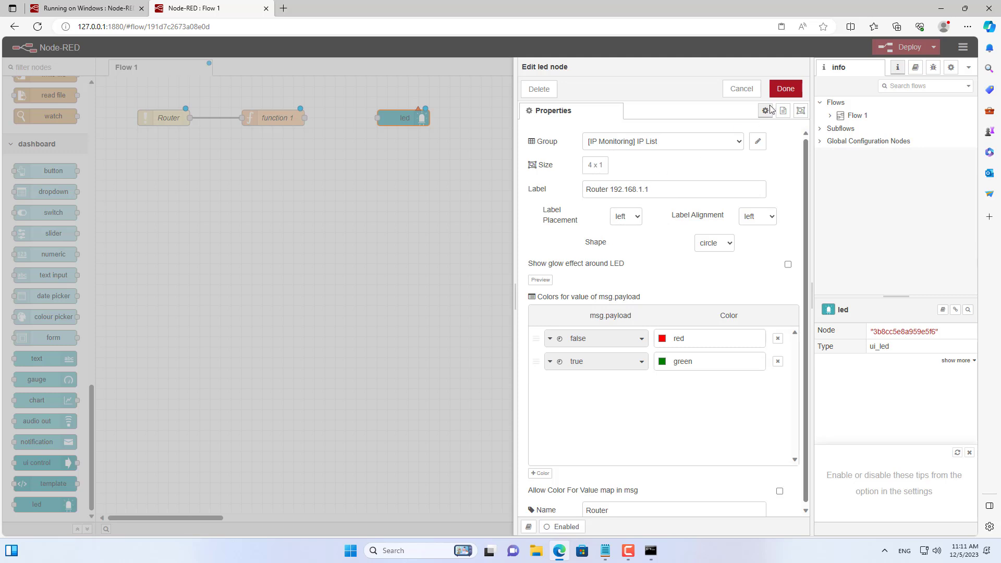
Step: Save the Router LED at size 4x1 and wire function 1's output into it
click(786, 88)
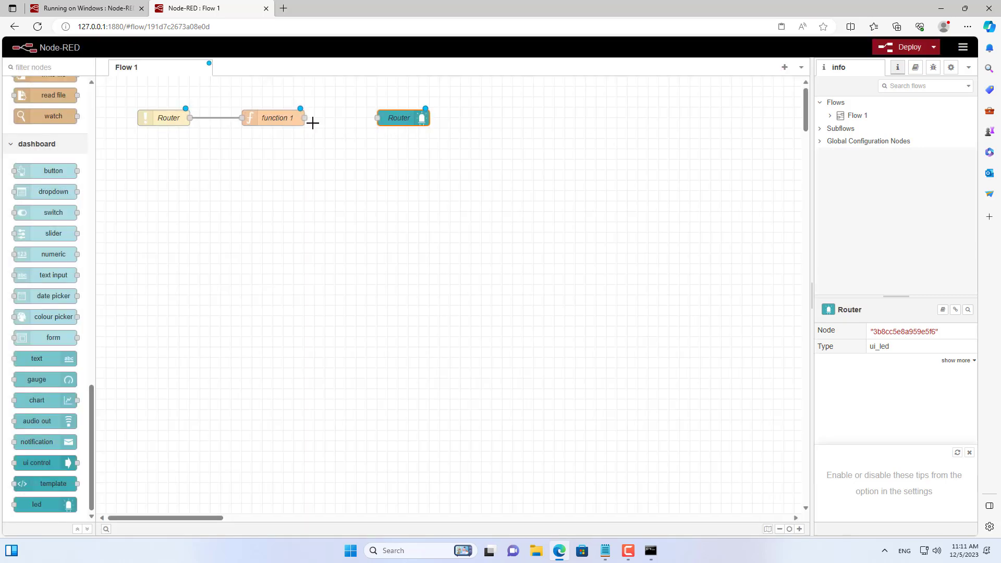
drag(301, 109, 378, 118)
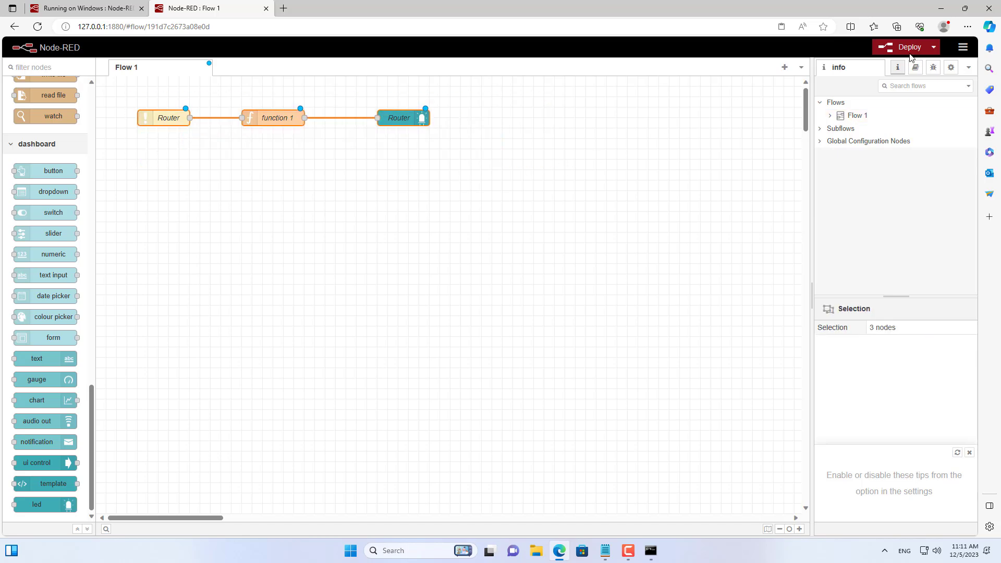
Step: Deploy the flow, confirm the green Router LED on the /ui dashboard, then return to Flow 1
click(905, 47)
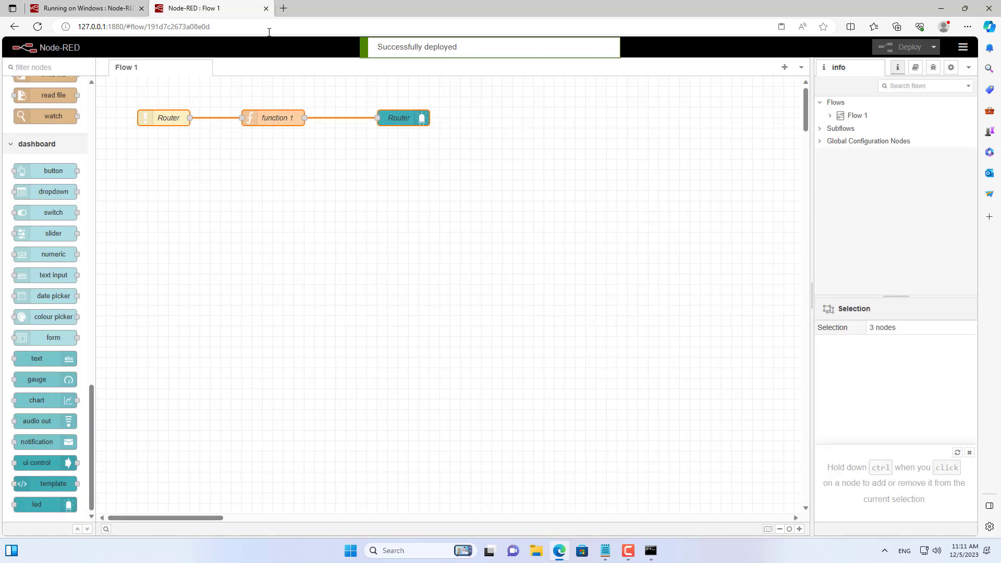
click(287, 8)
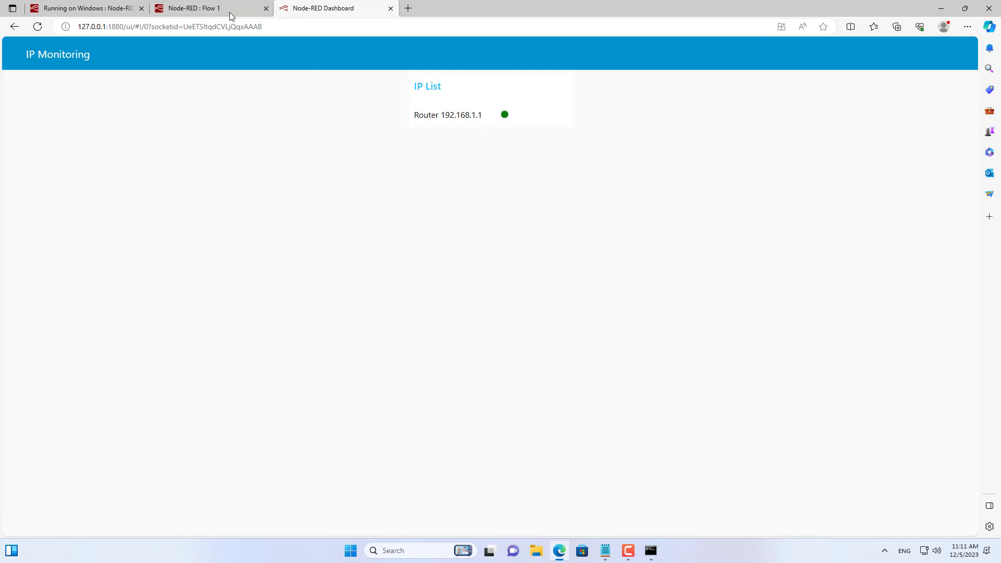
click(200, 8)
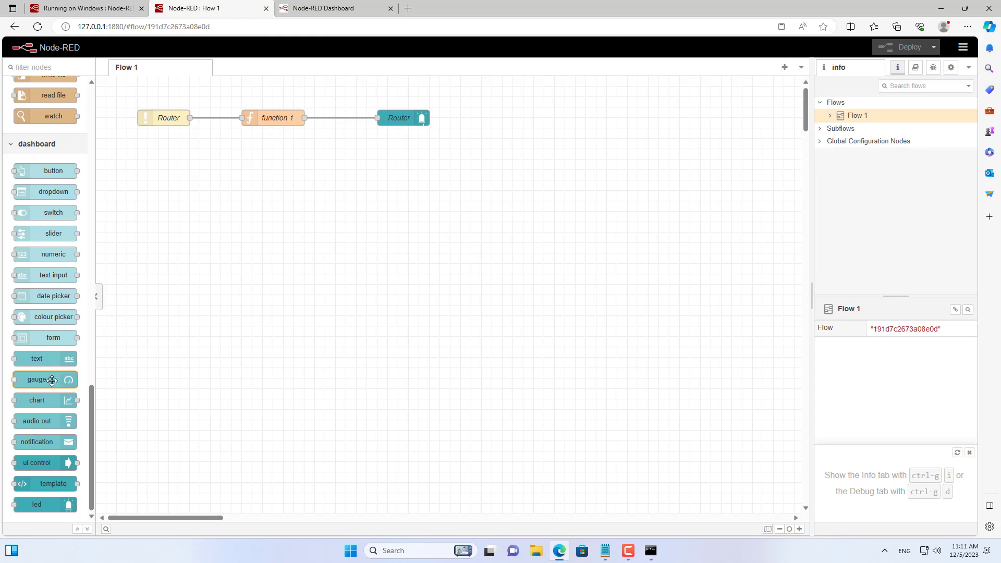
Step: Place a gauge node below function 1 and choose to add a new dashboard group
drag(45, 379, 267, 169)
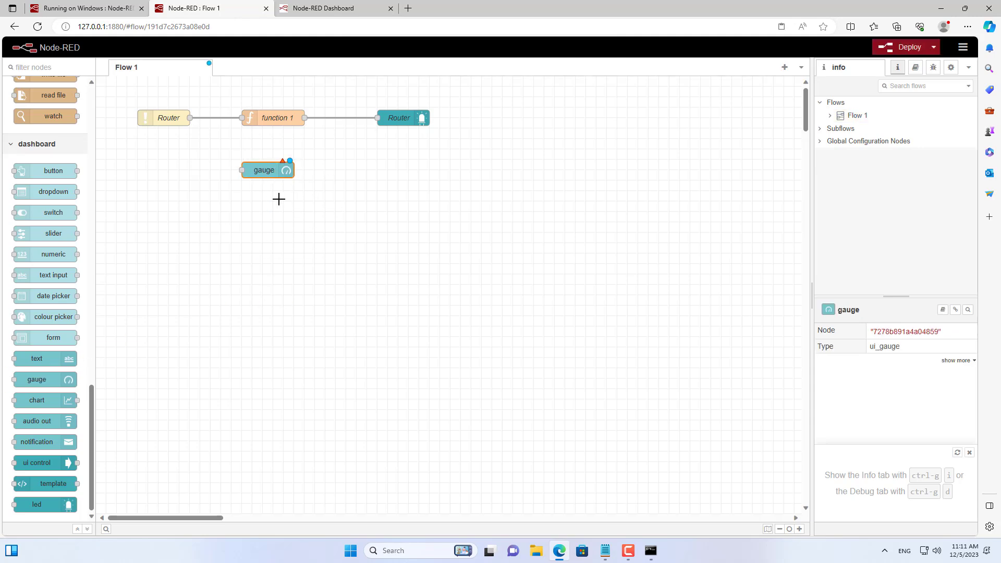
double_click(263, 169)
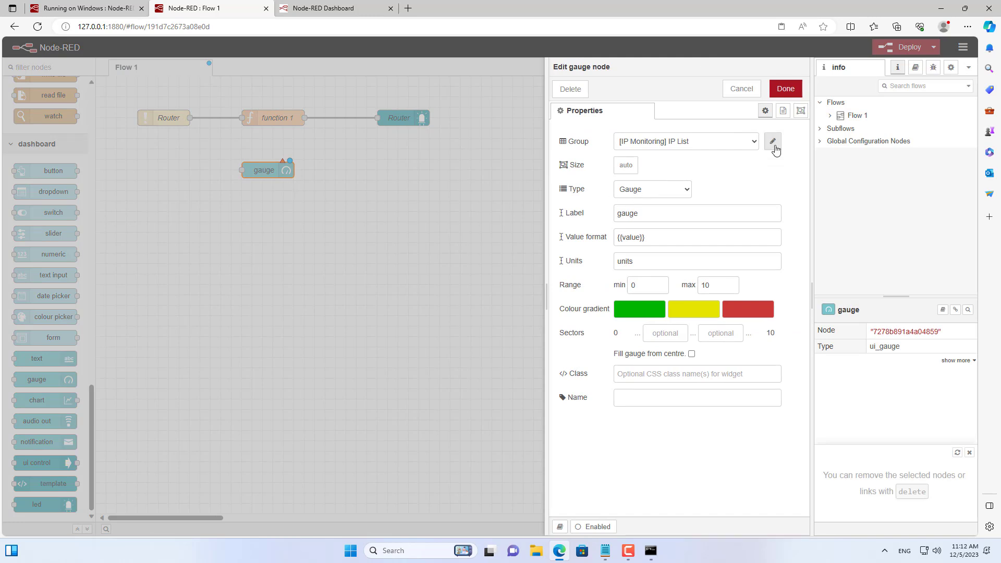
click(686, 141)
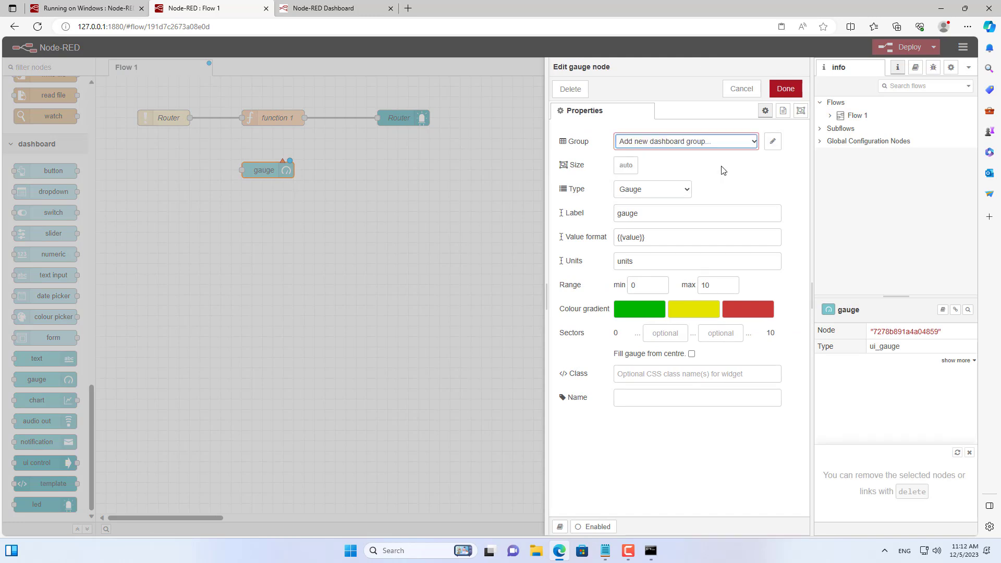
Step: Create a new dashboard group named Latency for the gauge
click(773, 141)
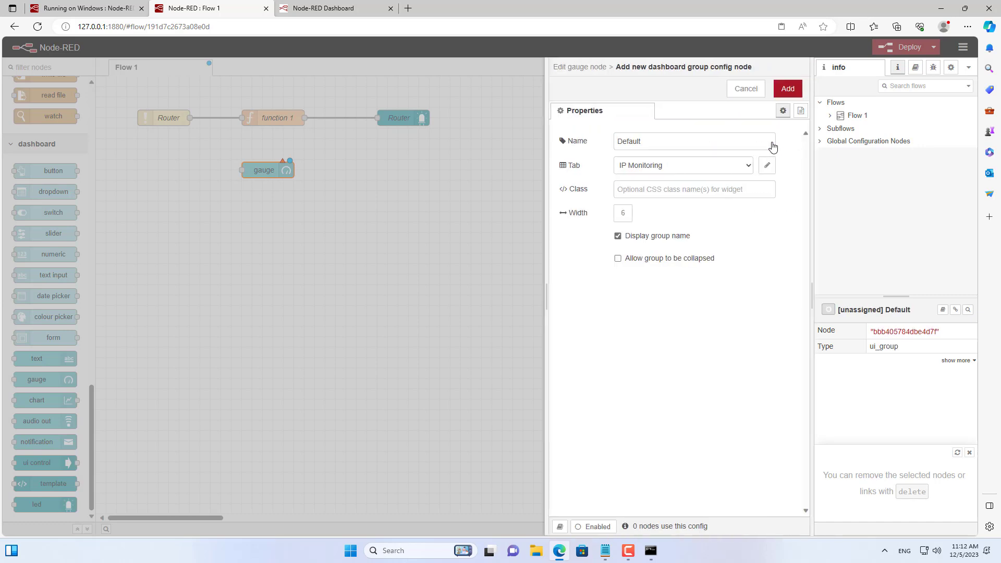
text(Latenc)
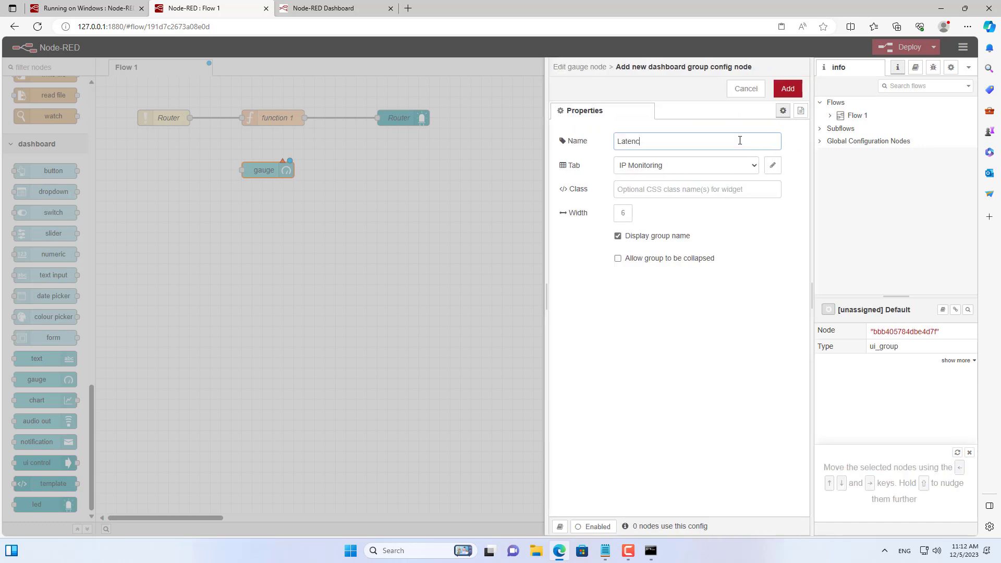
text(y)
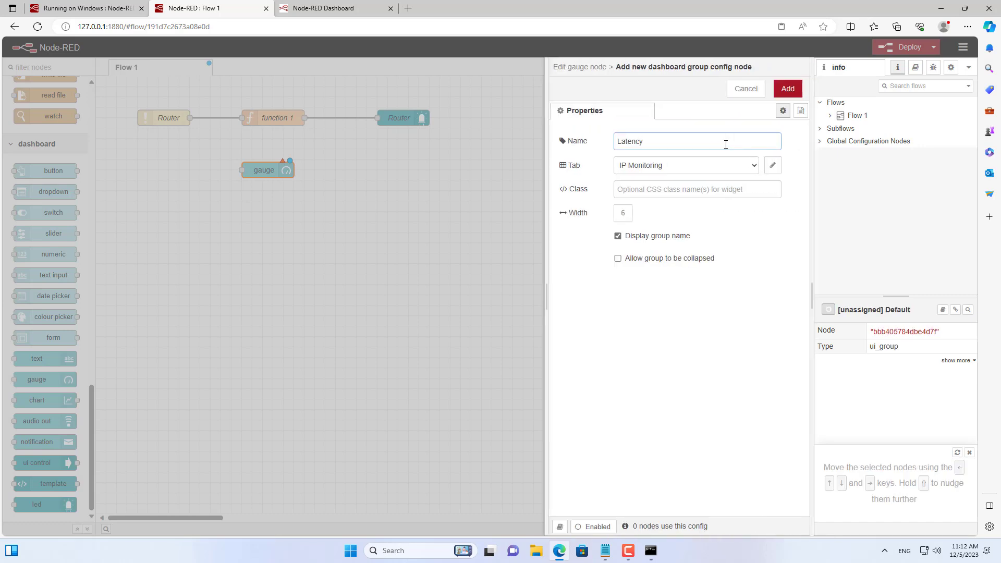
click(788, 88)
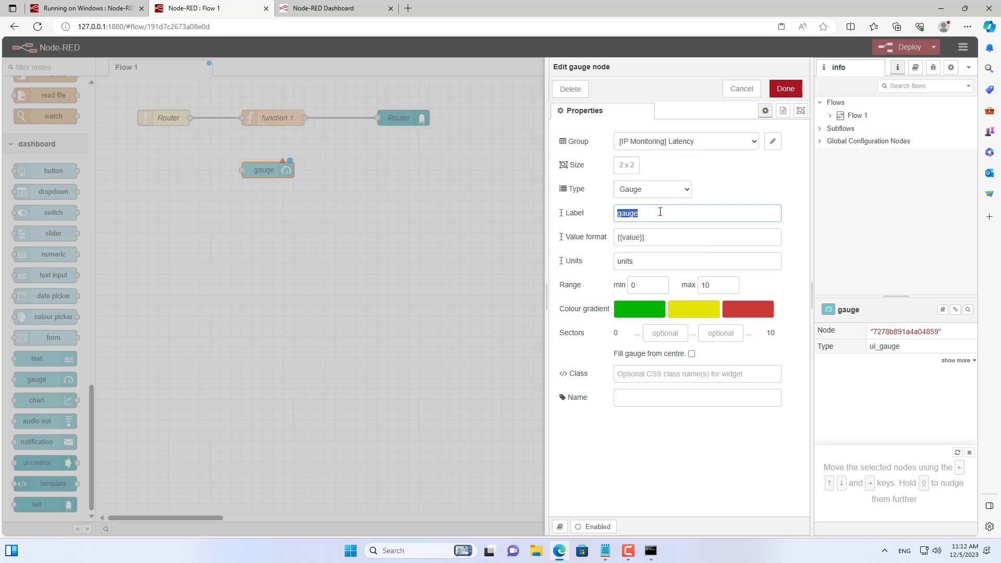
Step: Label the gauge Router with a maximum value of 5
text(Router)
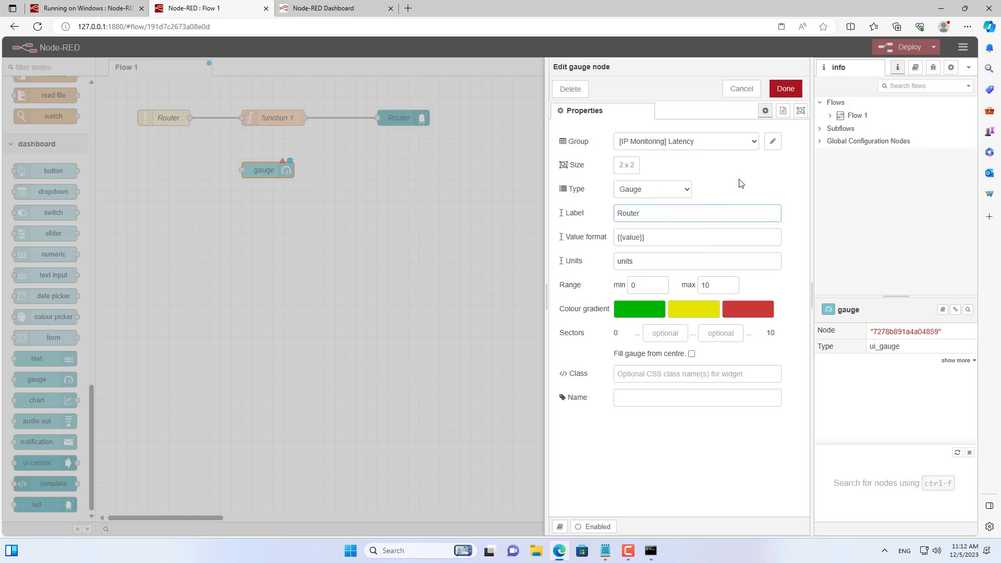
click(718, 285)
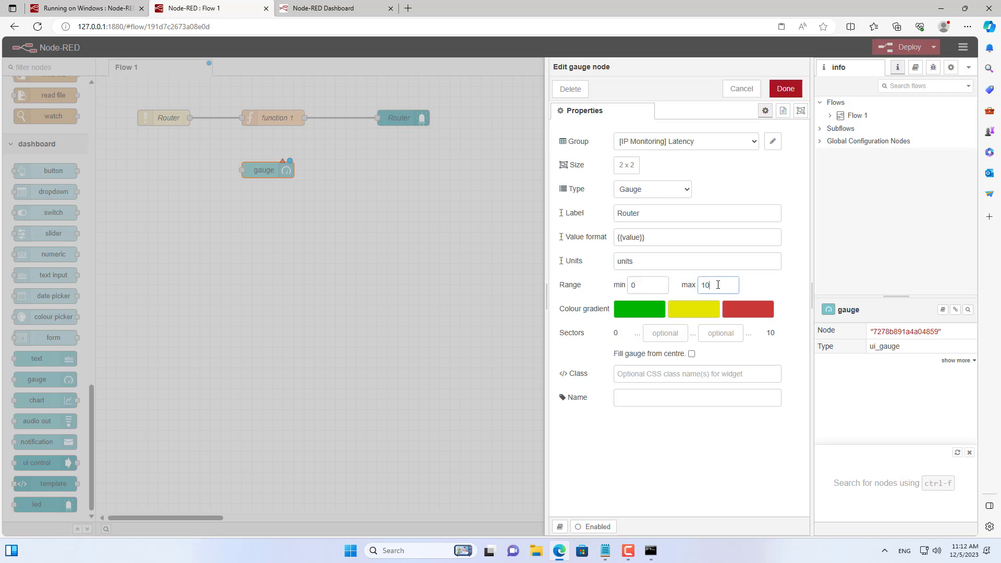
text(5)
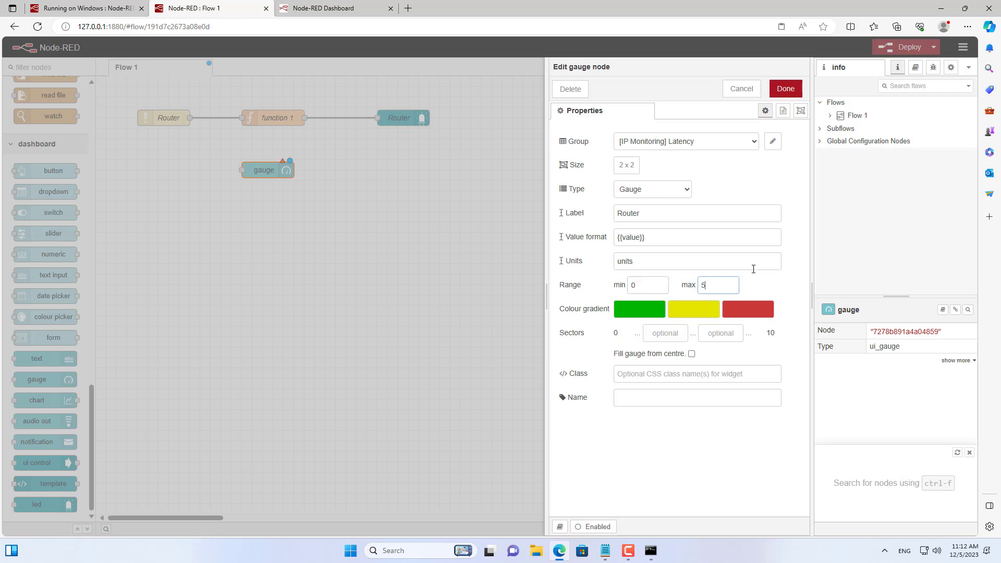
click(785, 88)
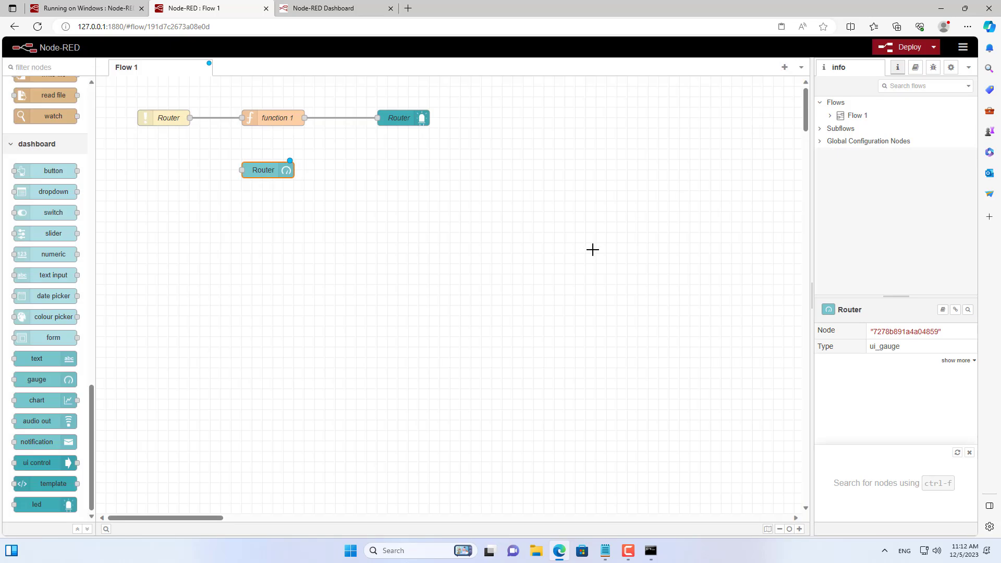
Step: Wire the Router ping node to the gauge, deploy, and return to the editor
drag(189, 118, 222, 152)
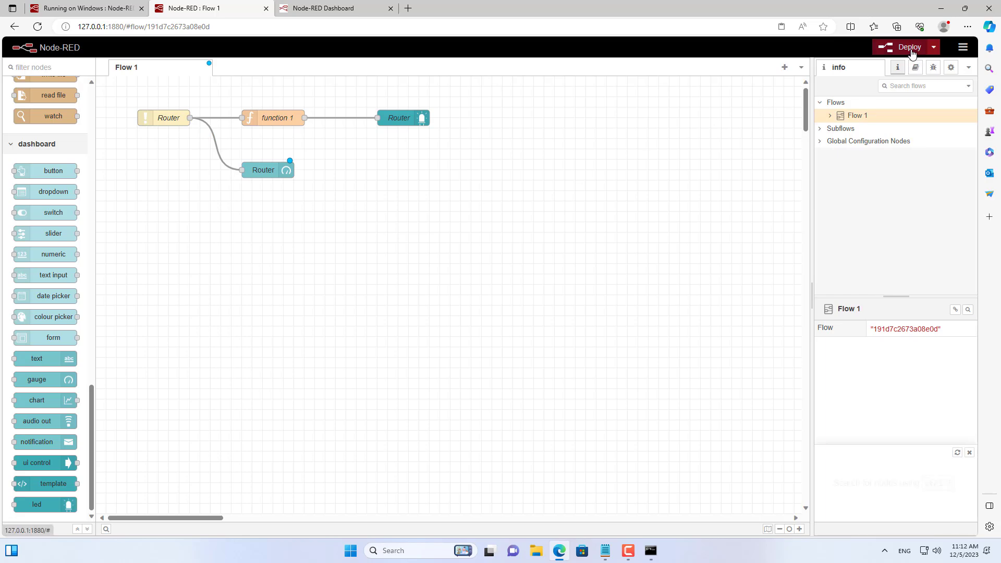
click(336, 8)
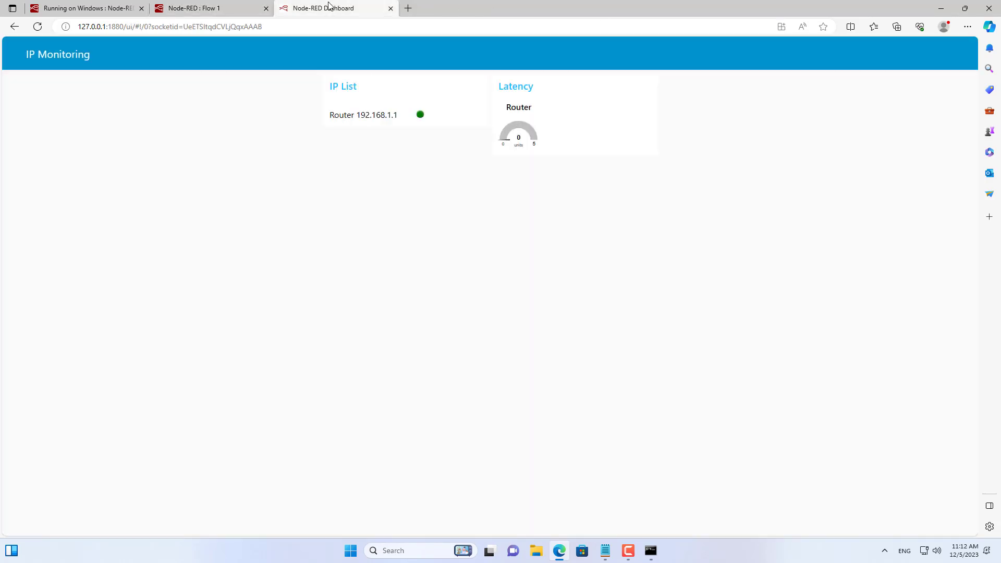
mouse_move(515, 150)
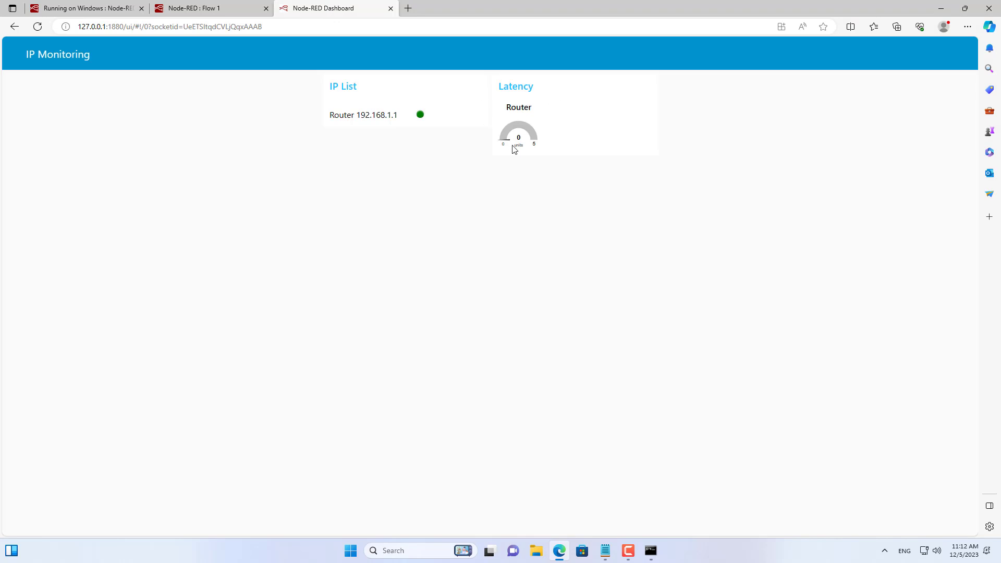
click(208, 8)
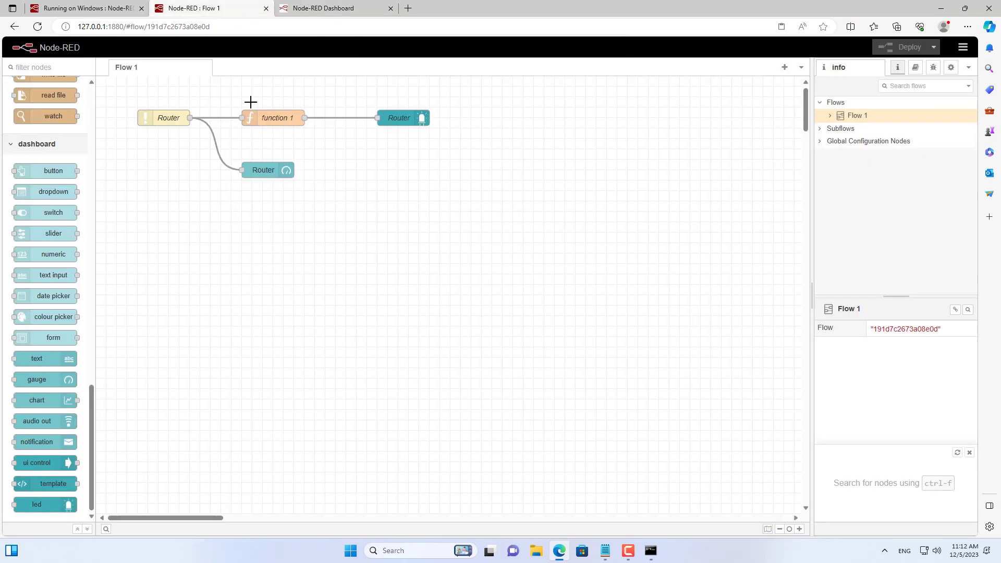
Step: Set the Router gauge's units to ms and redeploy the flow
double_click(267, 170)
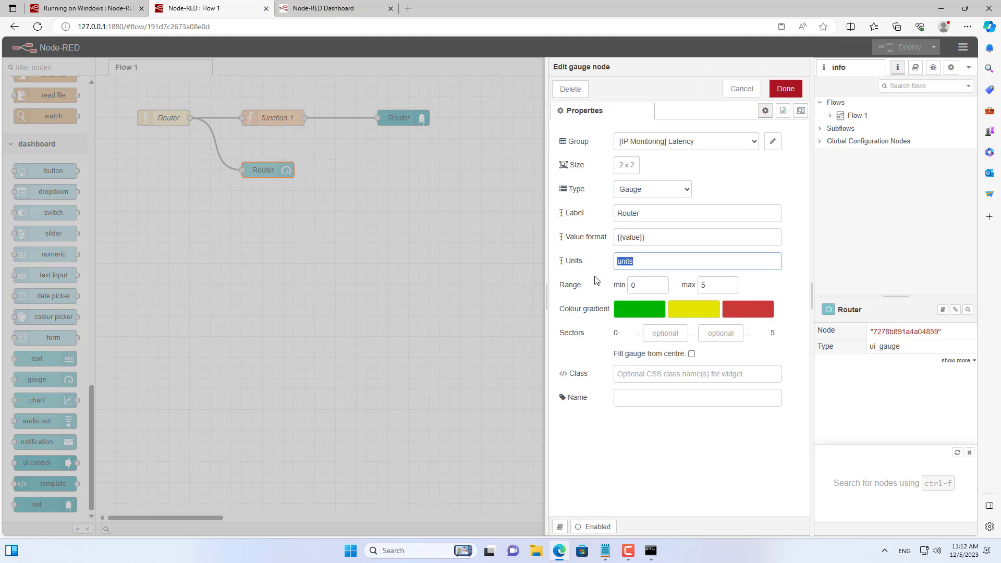
text(ms)
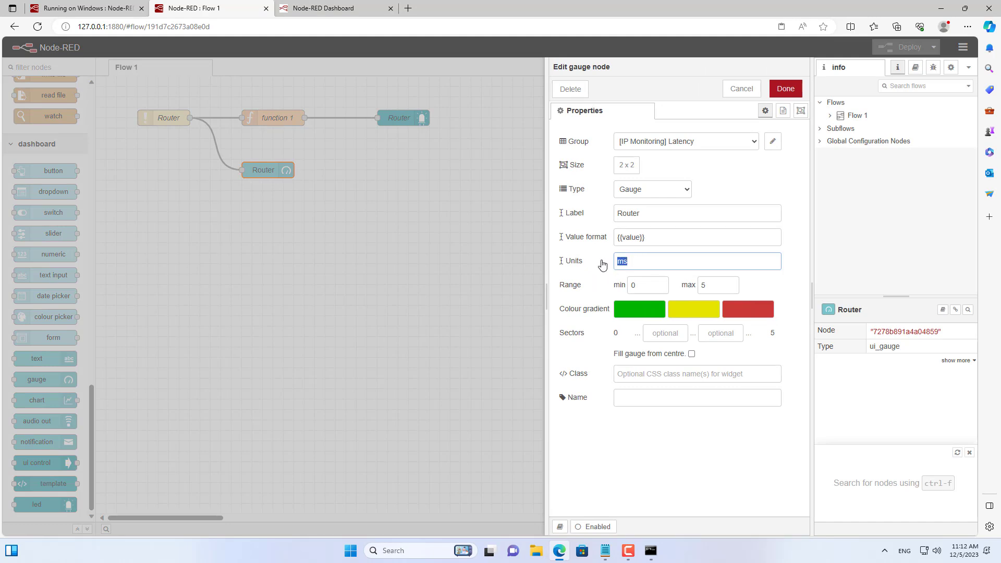
click(786, 88)
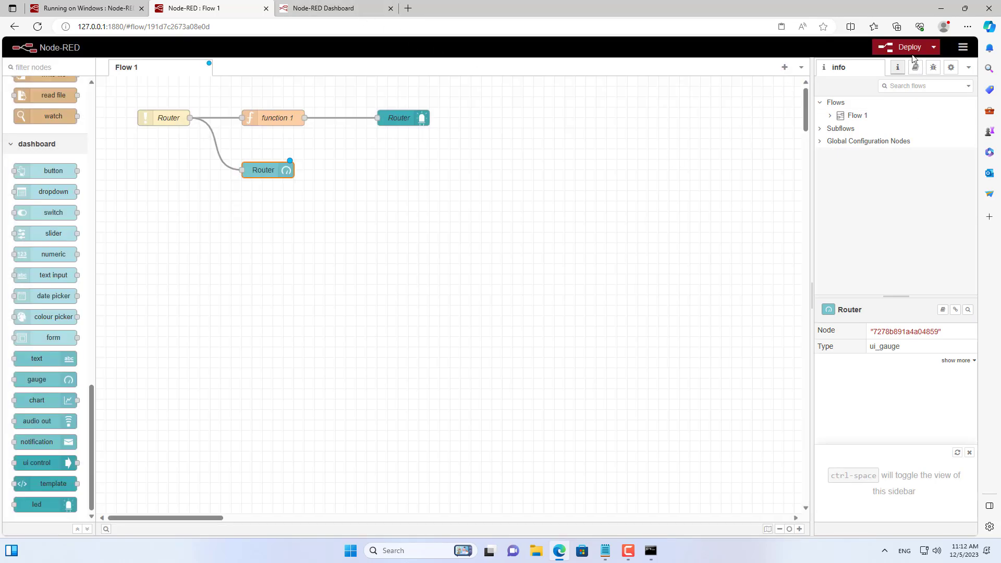
click(338, 8)
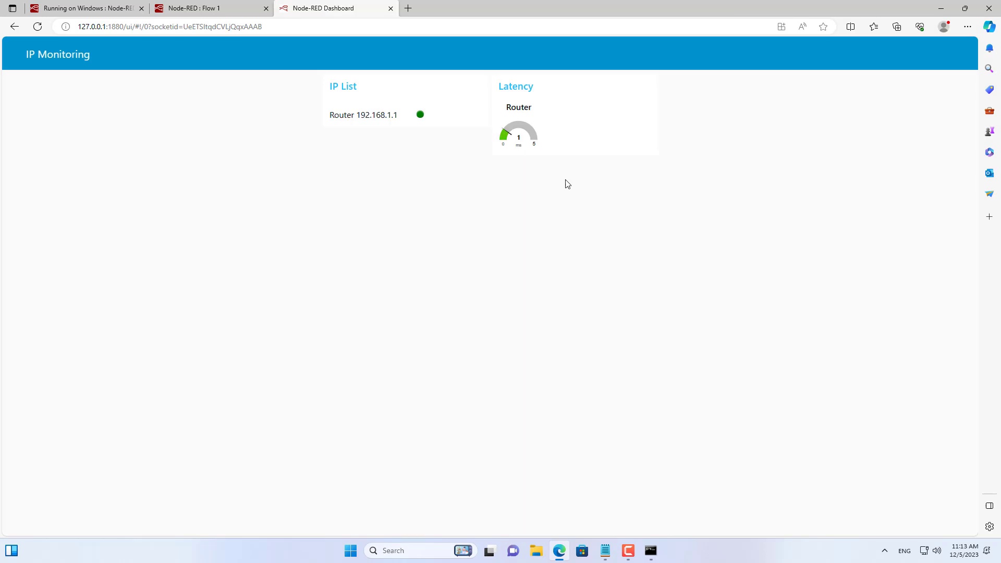
mouse_move(510, 150)
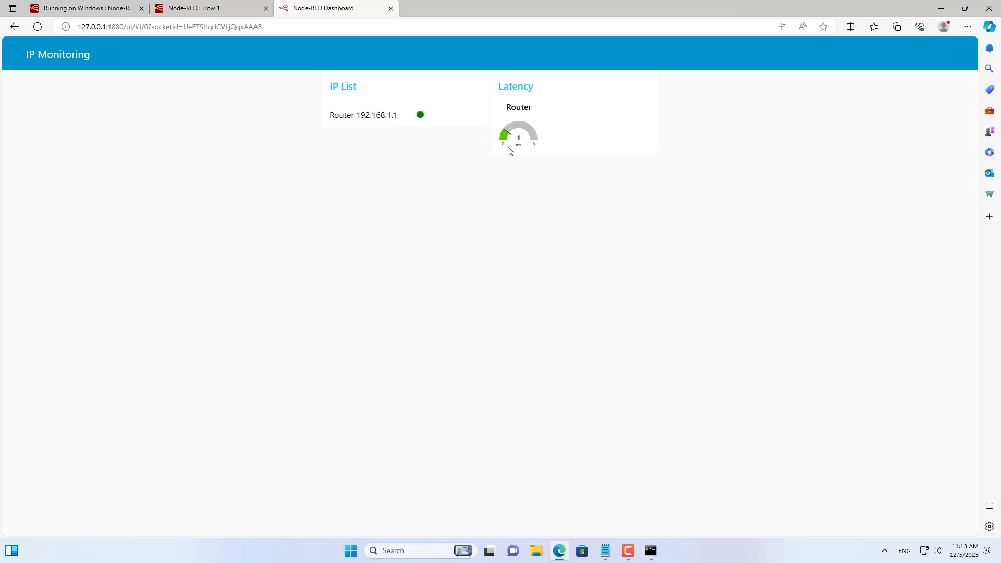
Step: Review the dashboard's IP List and Latency groups, then switch back to Flow 1
click(218, 8)
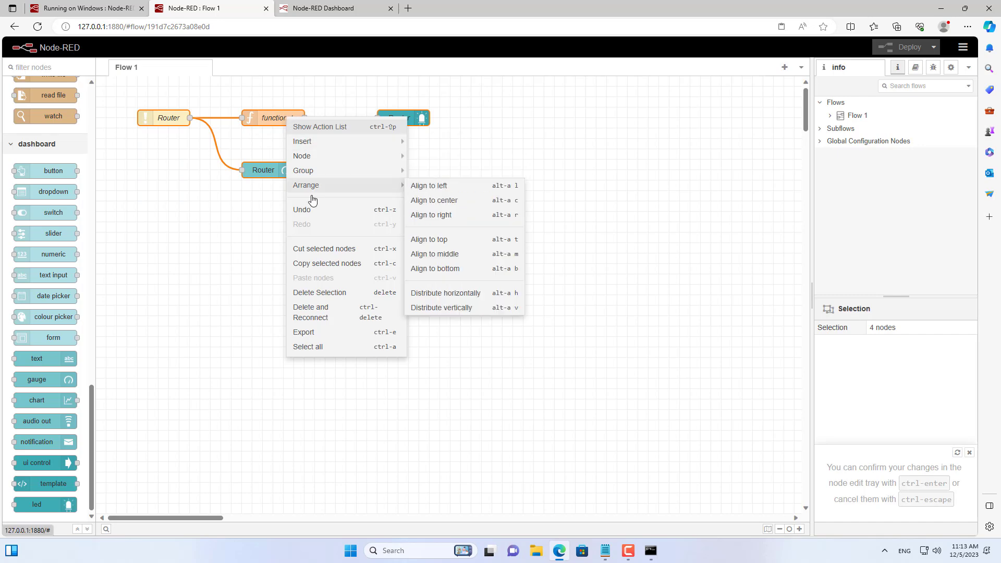
Step: Copy the four Router flow nodes and paste the duplicate below the original
click(327, 263)
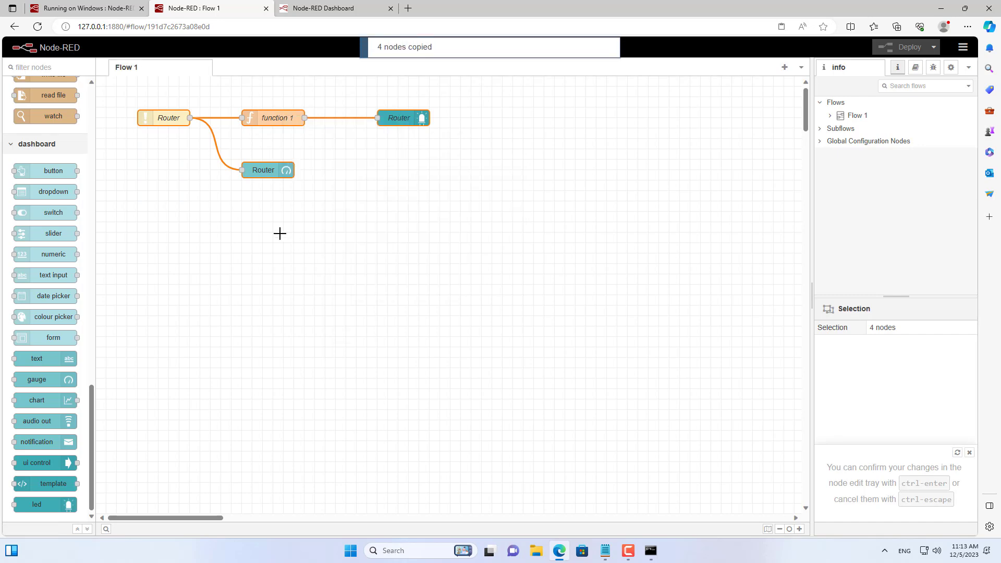
right_click(284, 230)
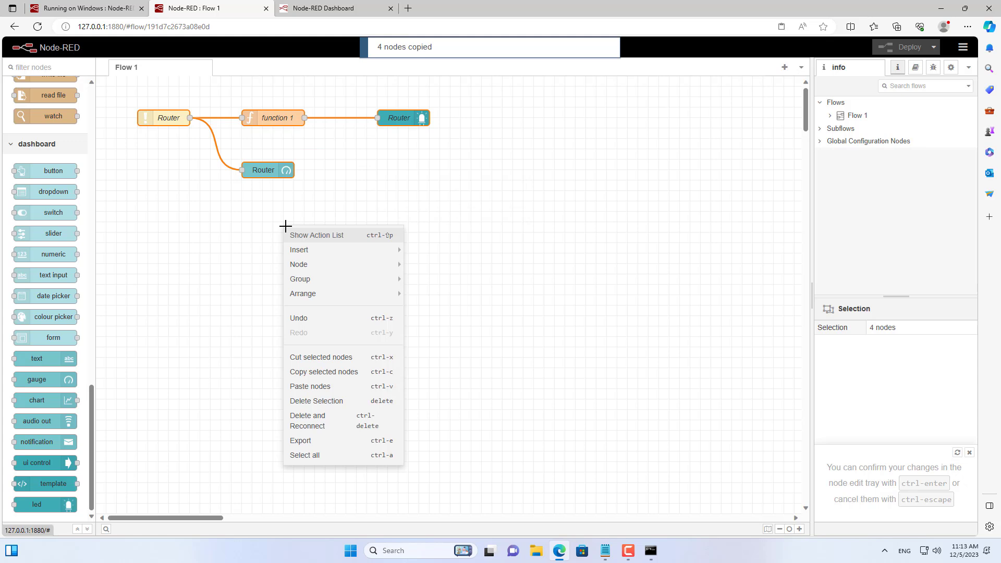
click(310, 386)
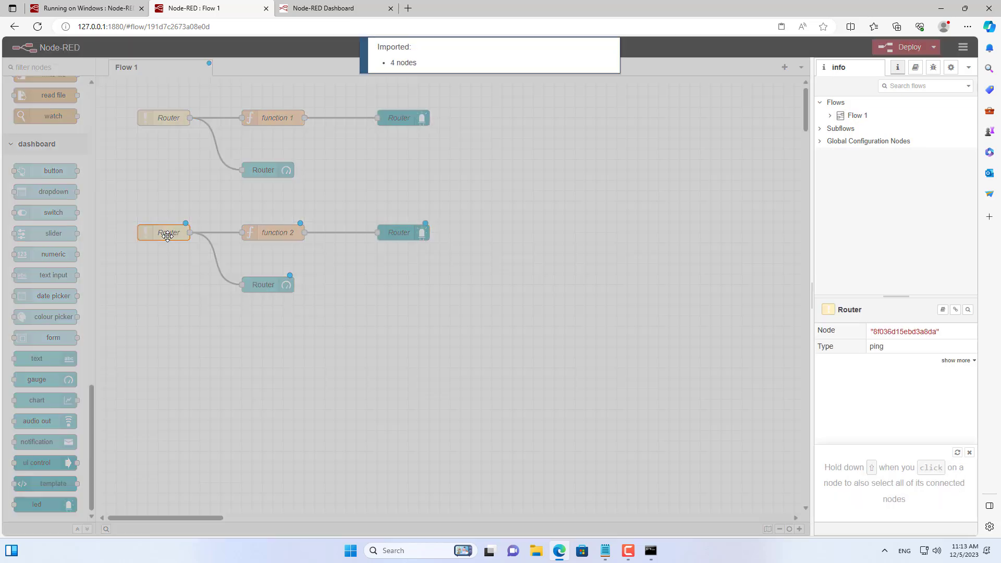
double_click(166, 232)
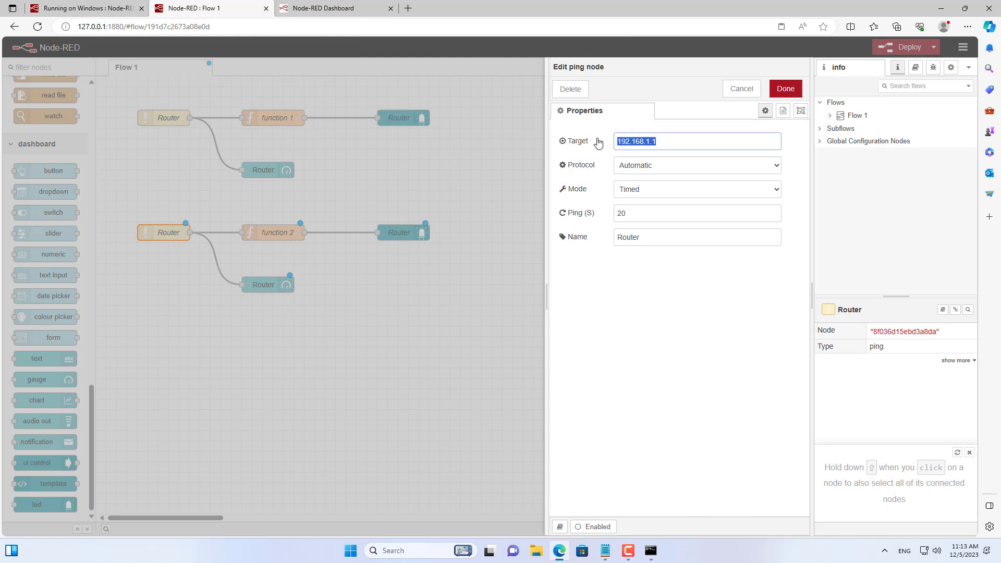
text(www.google.com)
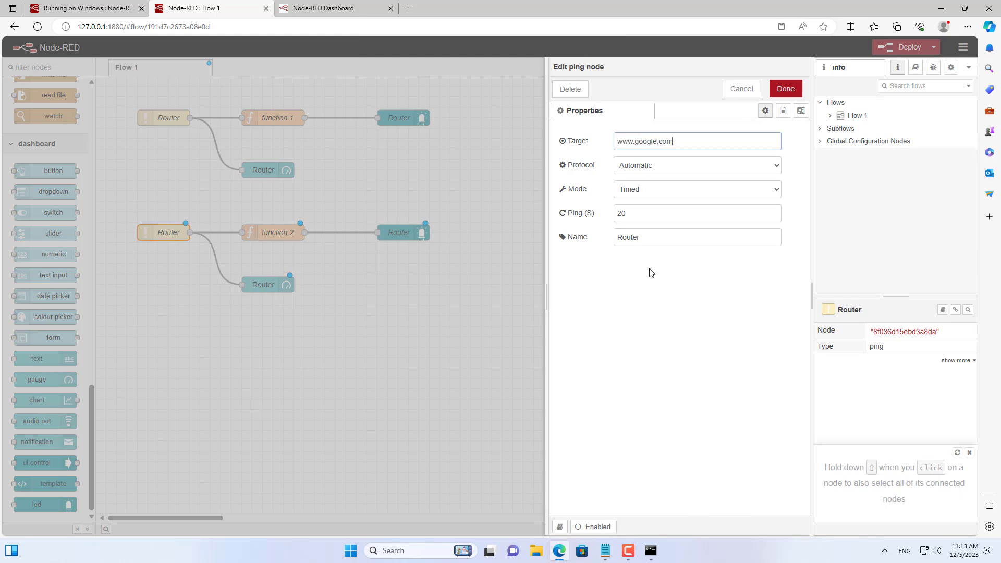
text(Goog)
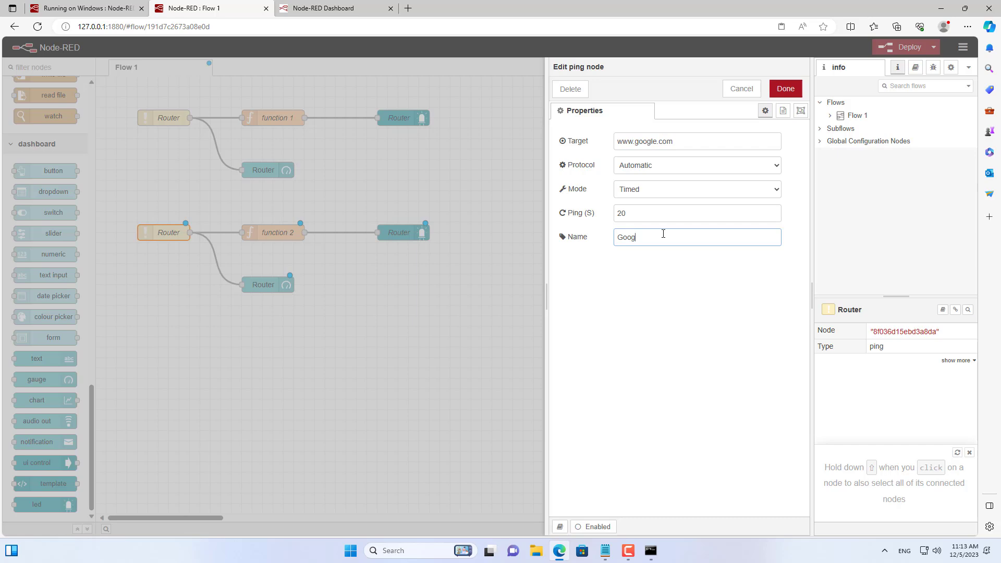
click(786, 88)
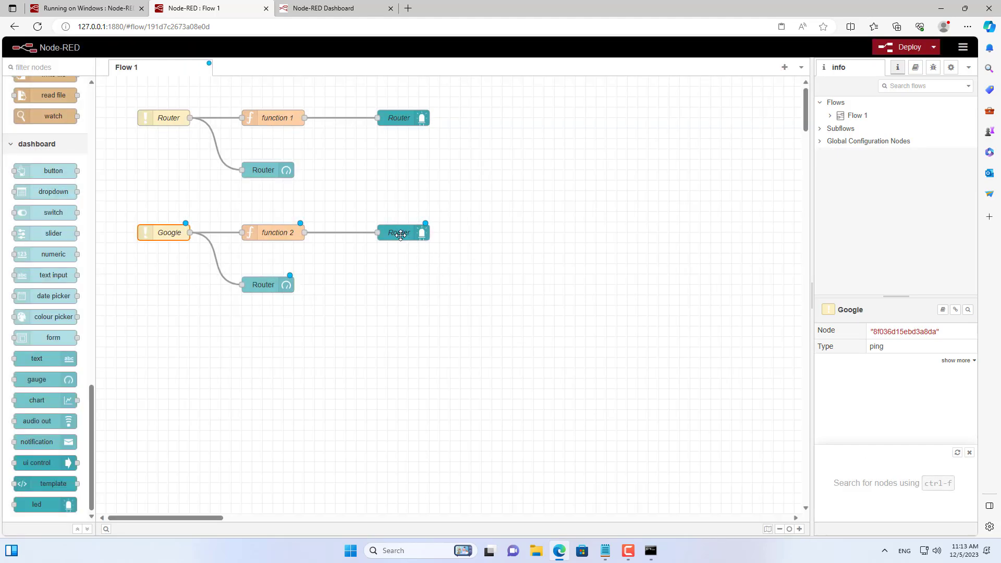
Step: Set both the Label and Name of the copied LED node to Google
double_click(399, 233)
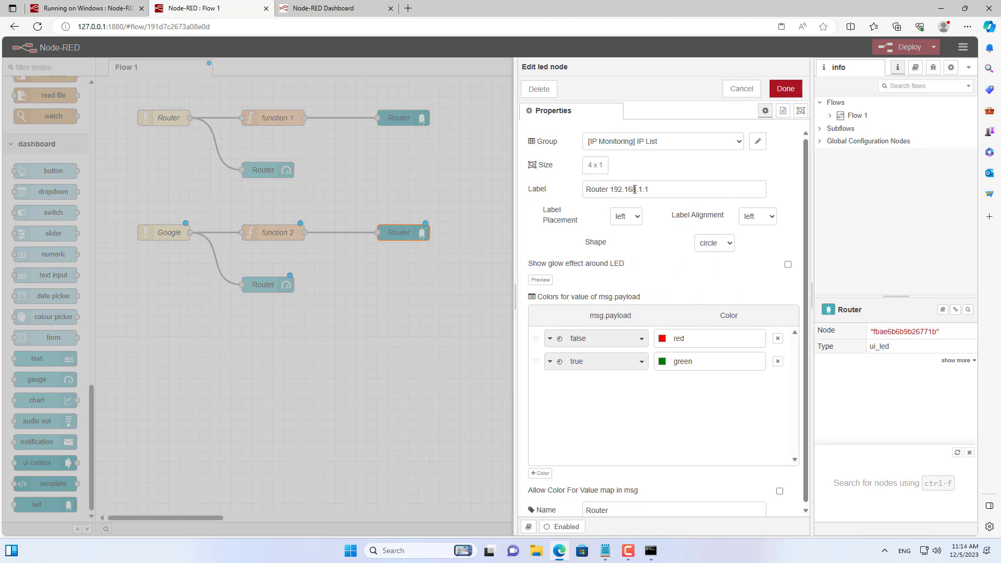
text(Google)
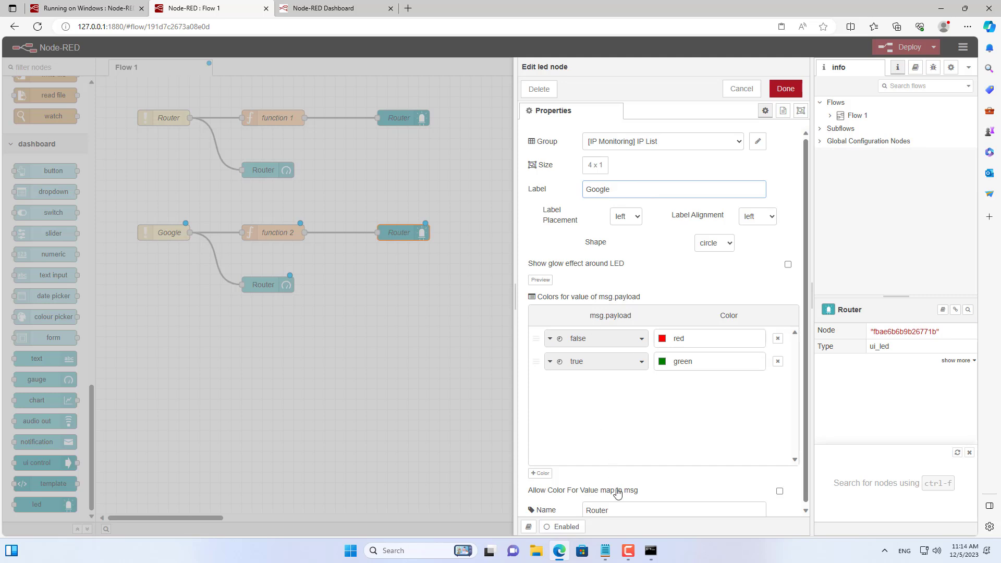
text(Google)
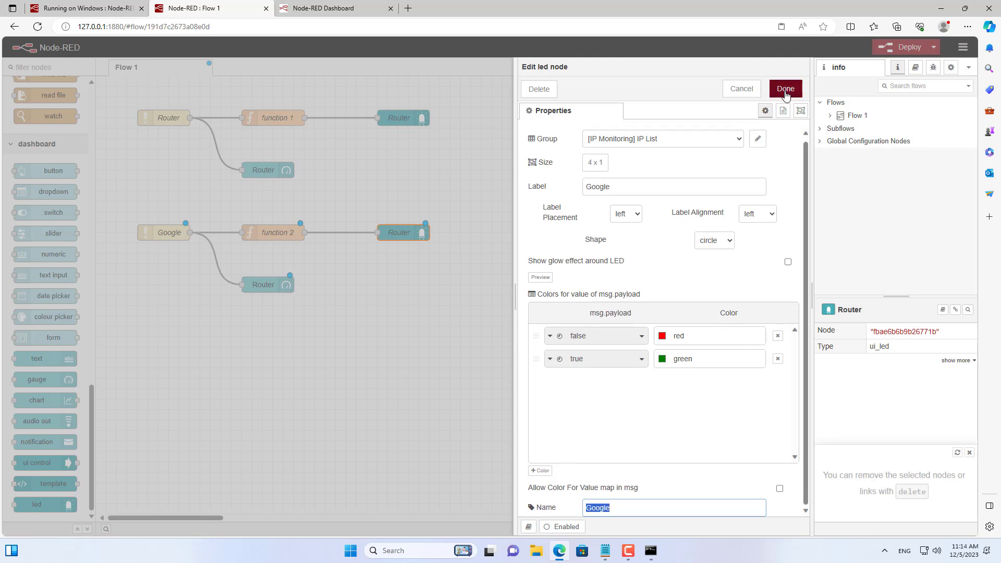
click(786, 89)
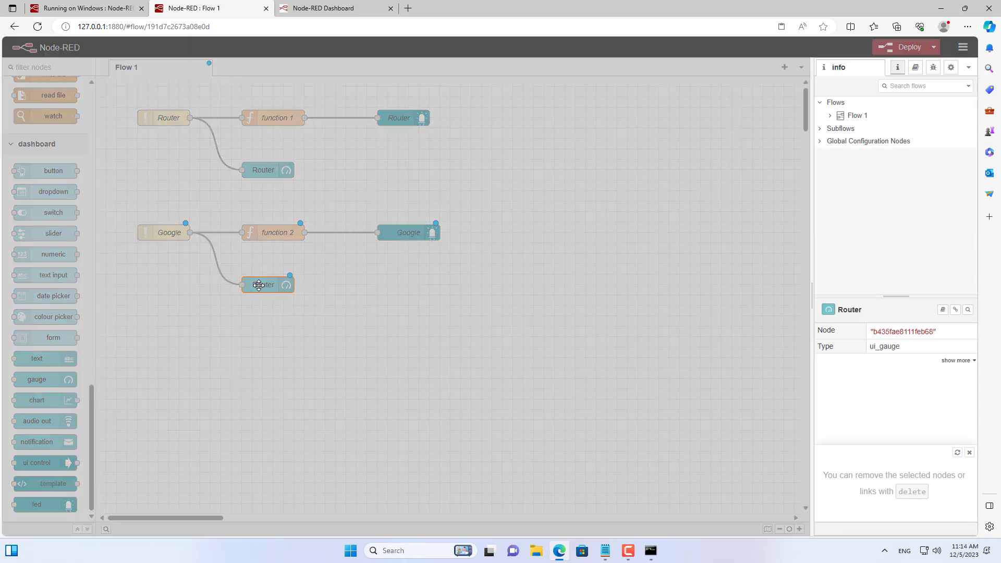
Step: Label the copied gauge Google with max 50, deploy, and view the dashboard
double_click(264, 285)
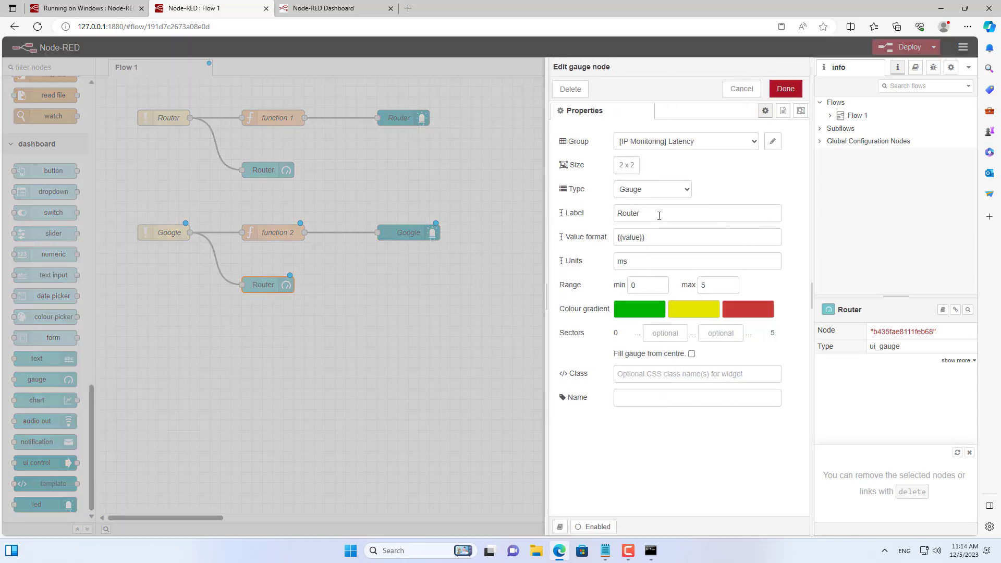
text(Google)
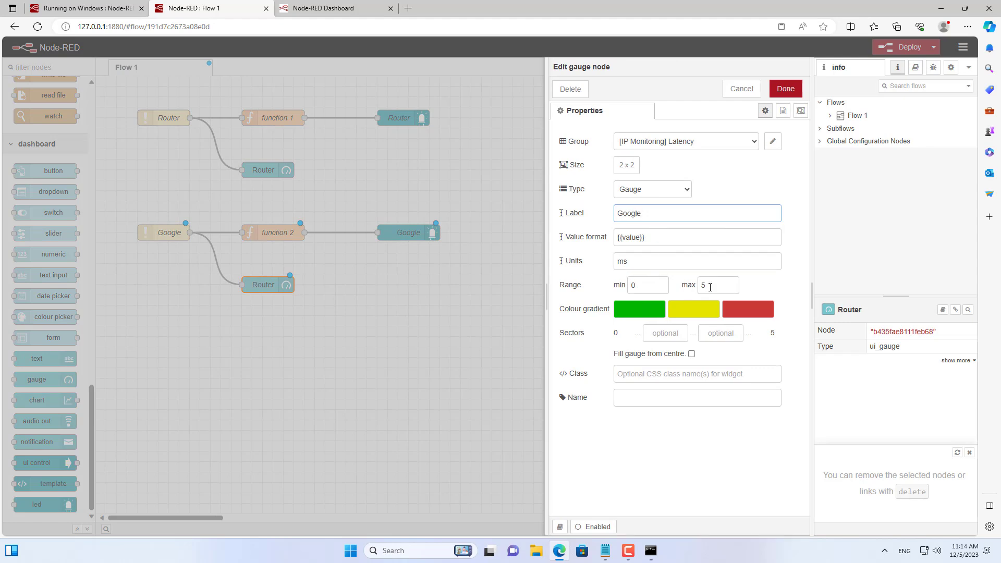
click(718, 285)
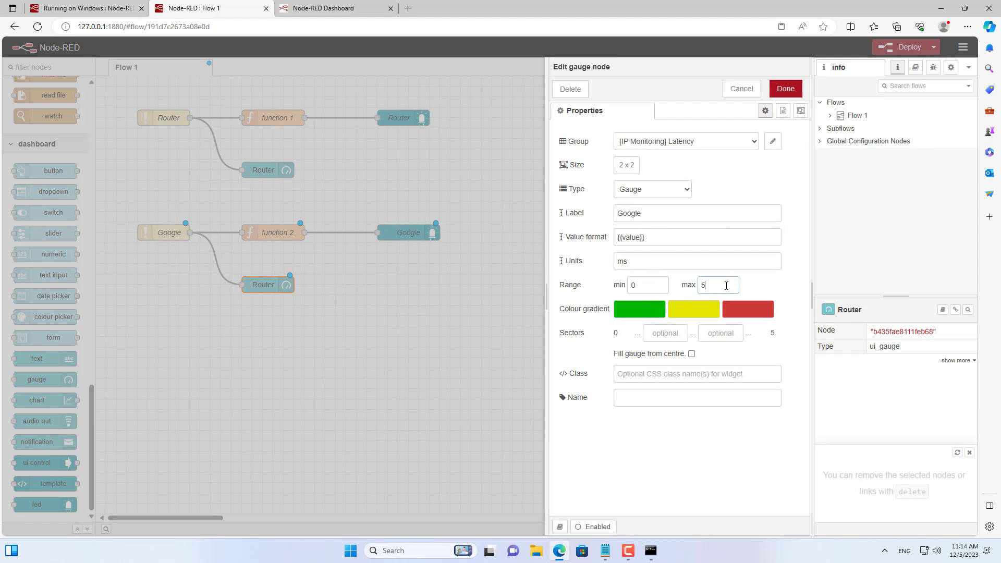
text(0)
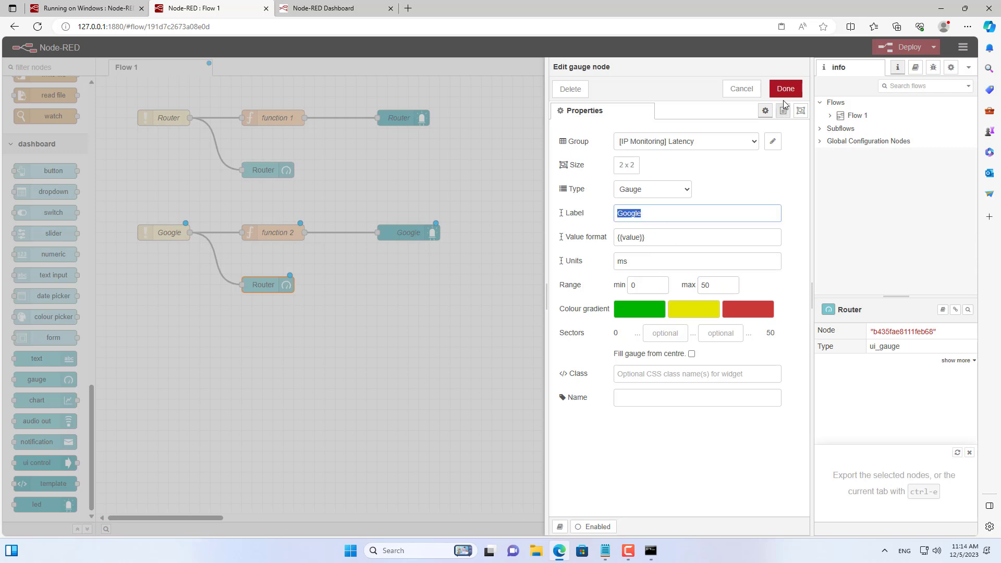
click(785, 89)
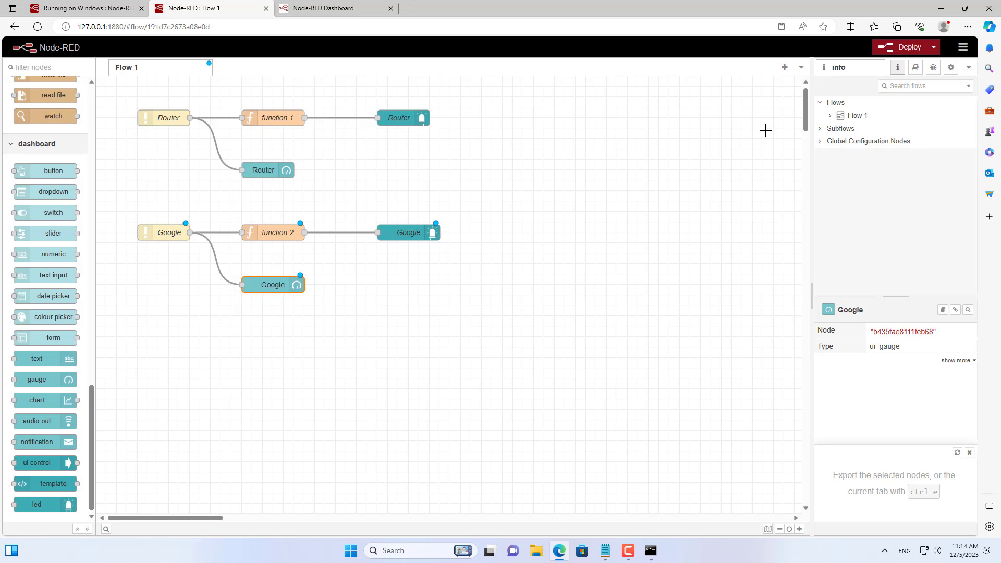
click(906, 46)
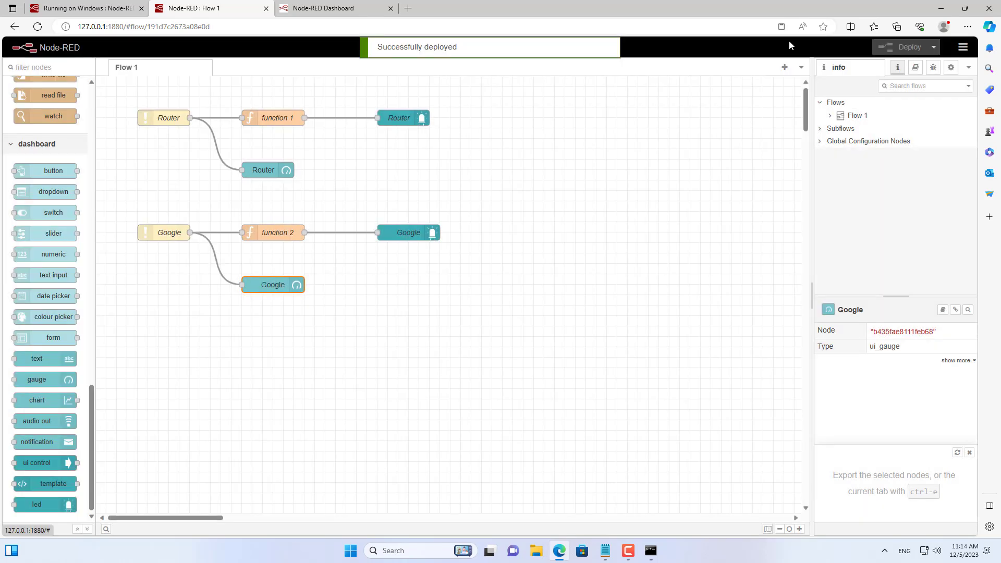
click(331, 8)
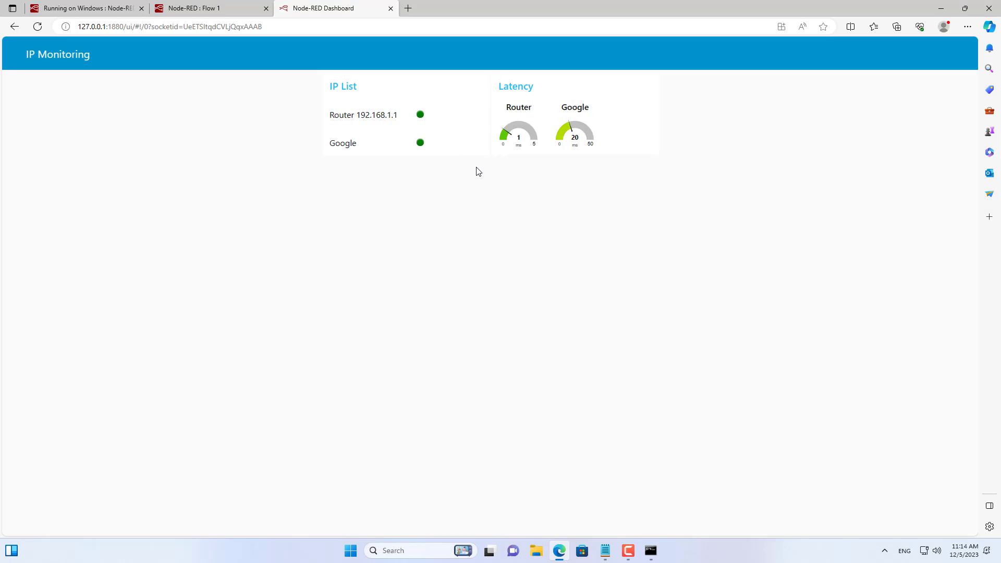
mouse_move(627, 121)
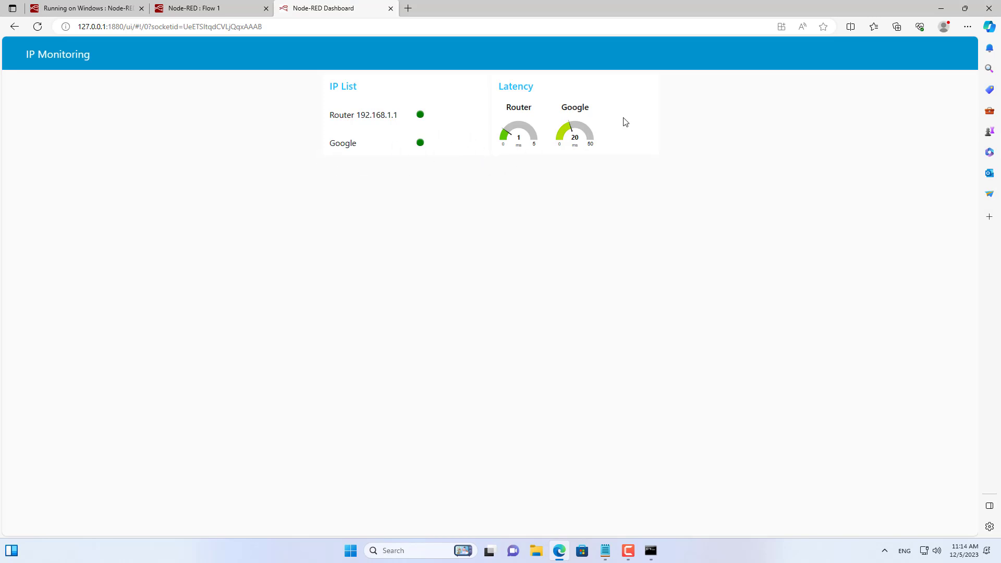